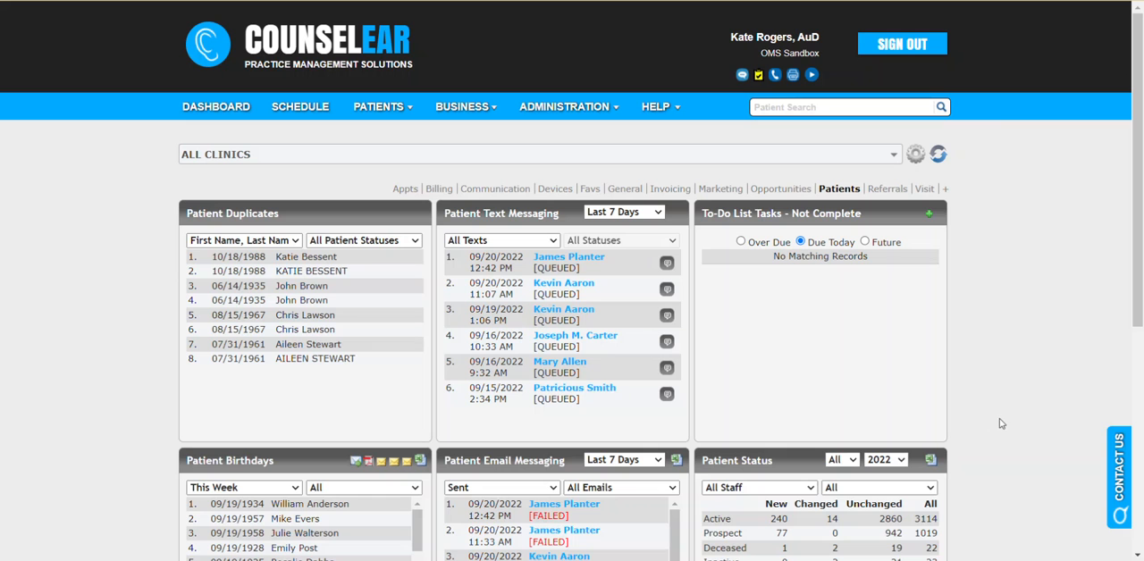
{"action": "mouse_move", "coordinate": [312, 402]}
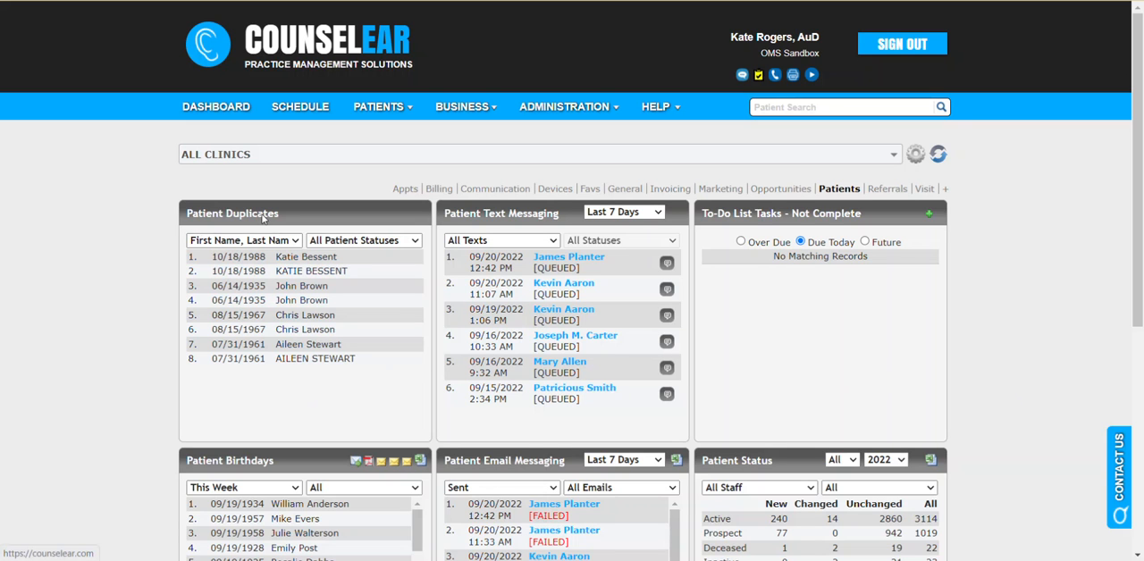
{"action": "mouse_move", "coordinate": [287, 214]}
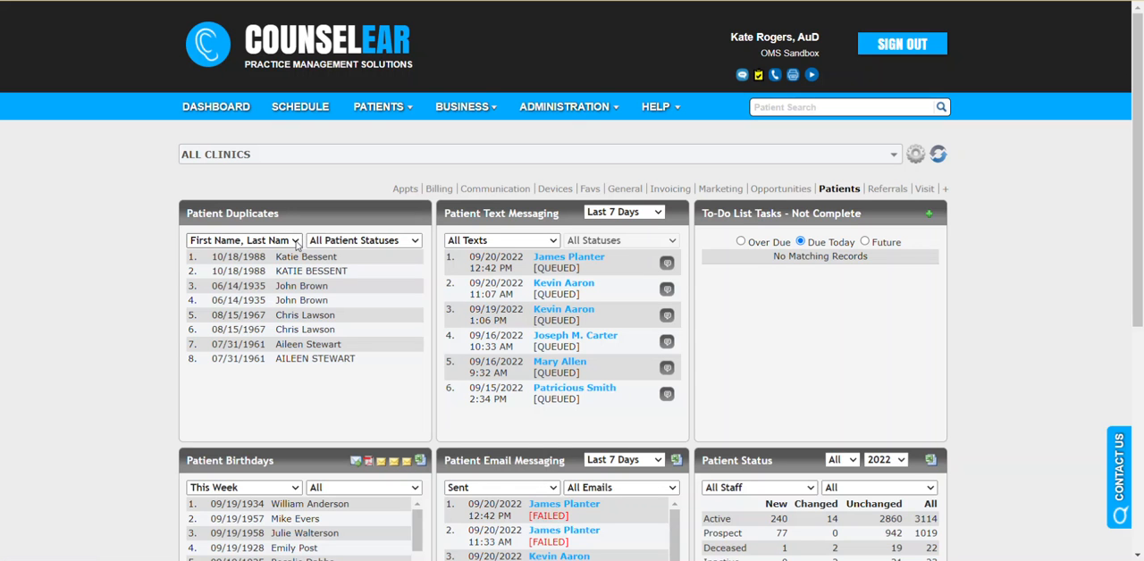
Step: Match patient duplicates on Last Name, Date of Birth and scroll the longer results list
{"action": "left_click", "coordinate": [243, 241]}
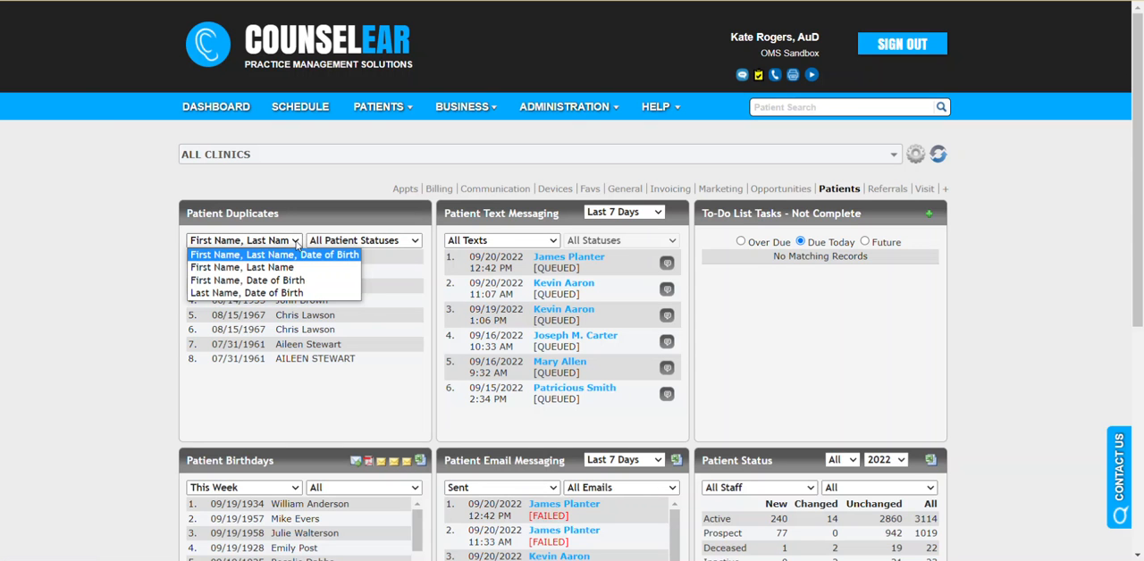
{"action": "mouse_move", "coordinate": [248, 279]}
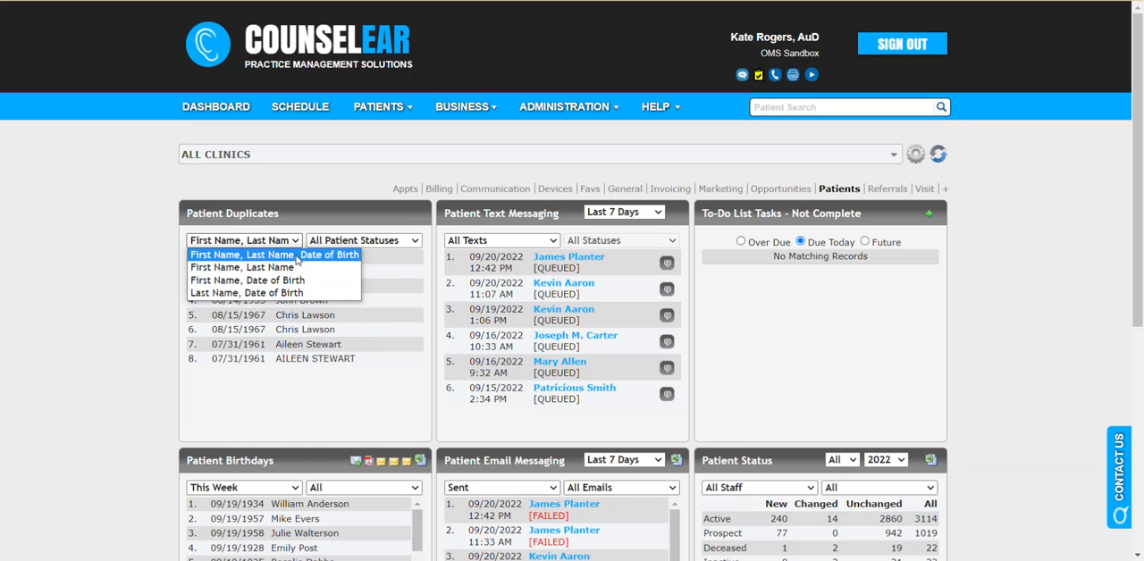
{"action": "left_click", "coordinate": [275, 256]}
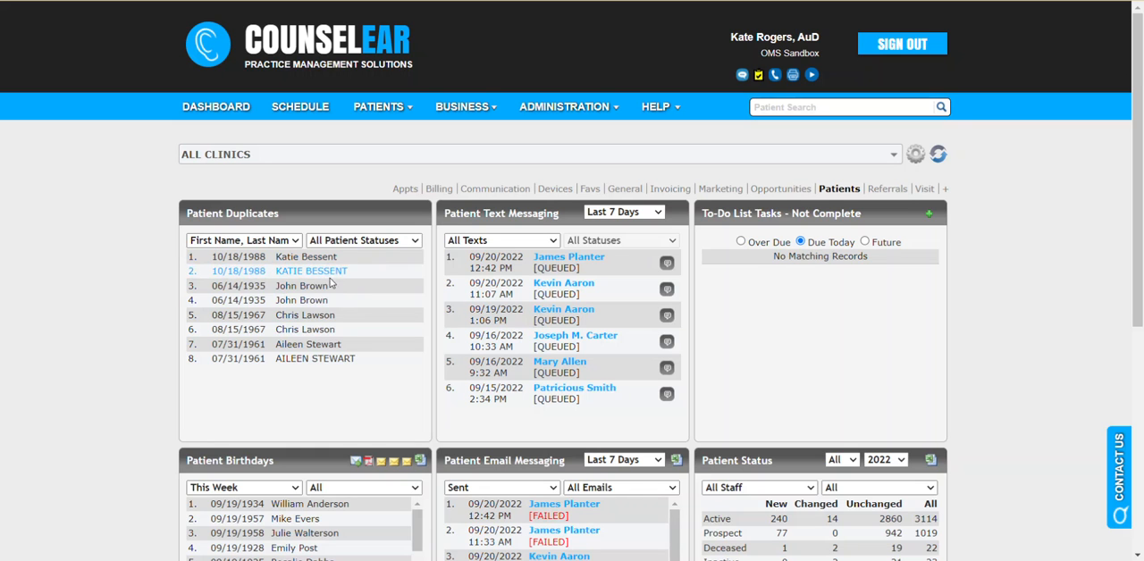
{"action": "mouse_move", "coordinate": [331, 284]}
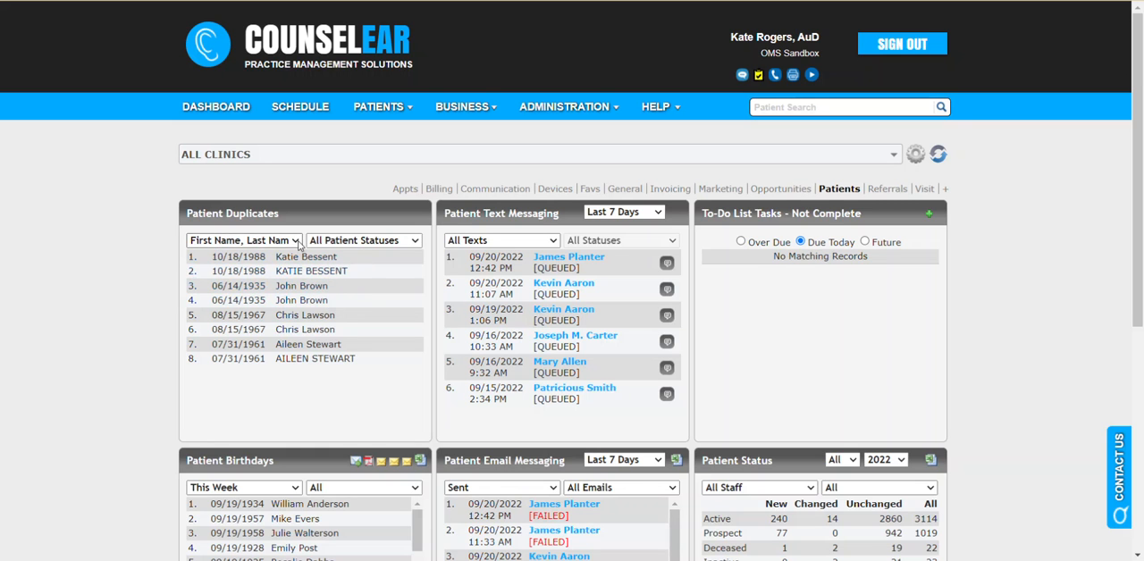
{"action": "left_click", "coordinate": [244, 240]}
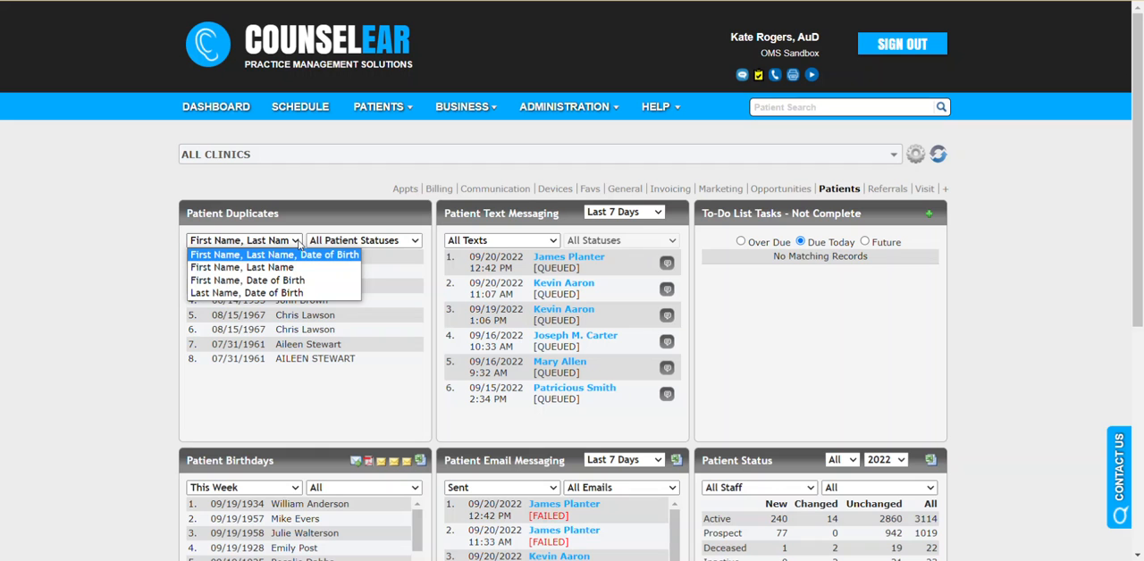
{"action": "mouse_move", "coordinate": [242, 267]}
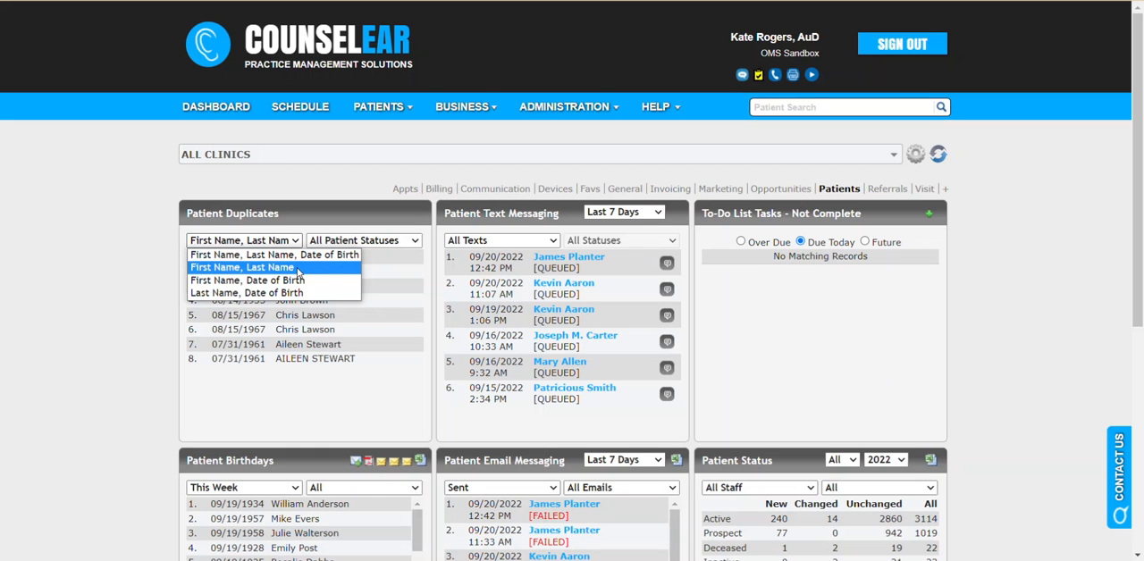
{"action": "mouse_move", "coordinate": [247, 293]}
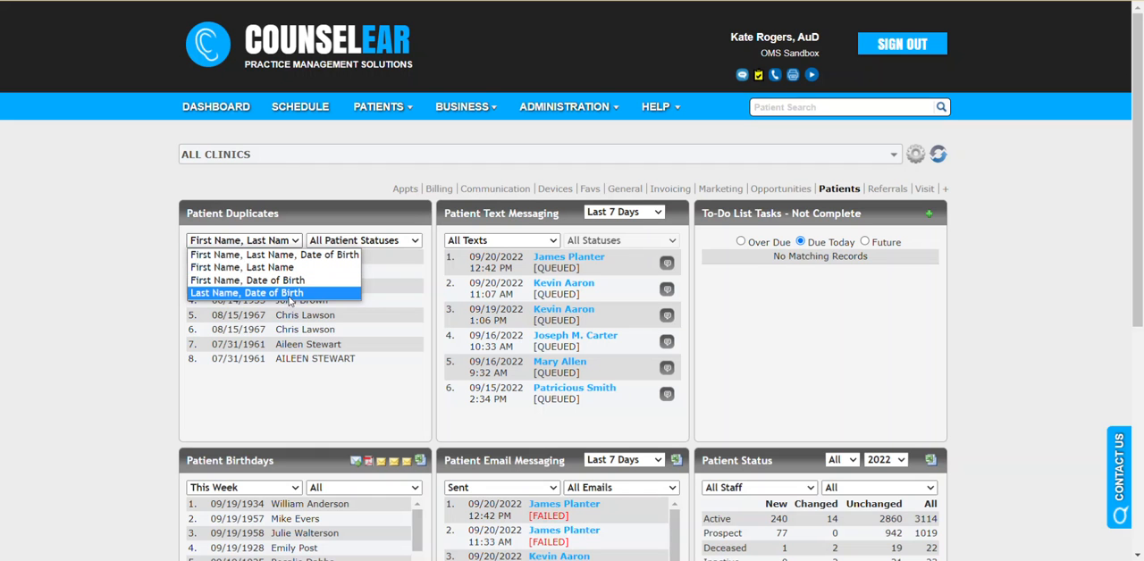
{"action": "left_click", "coordinate": [246, 293]}
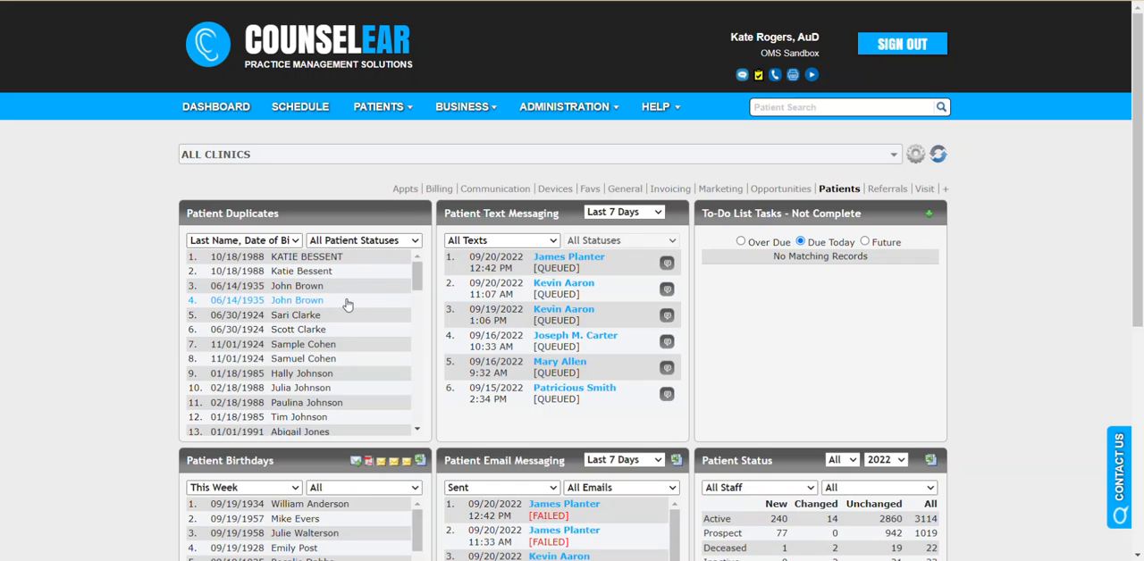
{"action": "scroll", "scroll_direction": "down", "scroll_amount": 3}
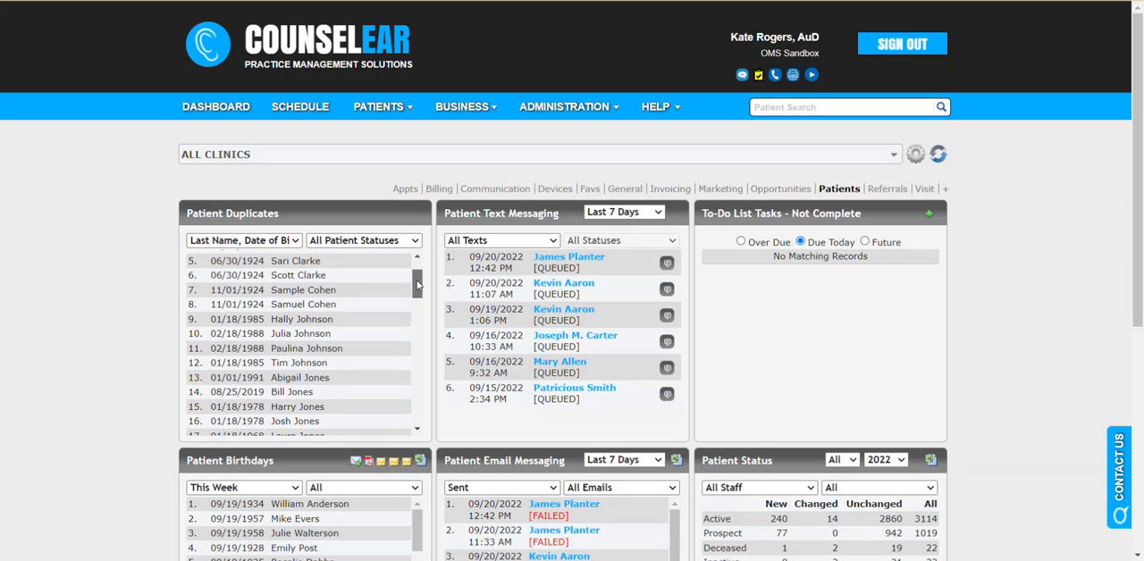
{"action": "scroll", "scroll_direction": "down", "scroll_amount": 3}
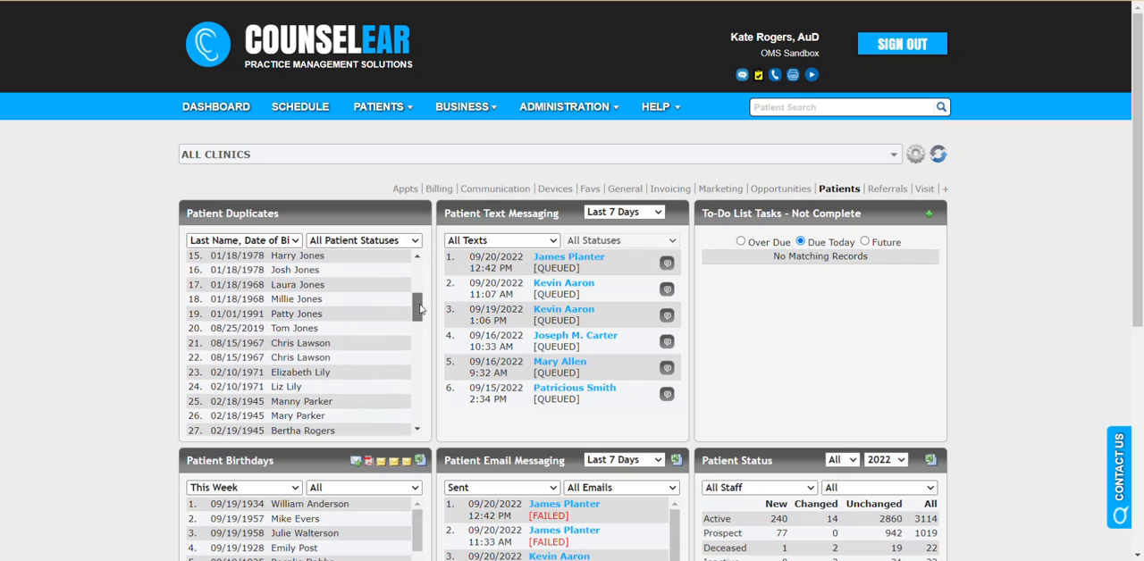
{"action": "scroll", "scroll_direction": "down", "scroll_amount": 3}
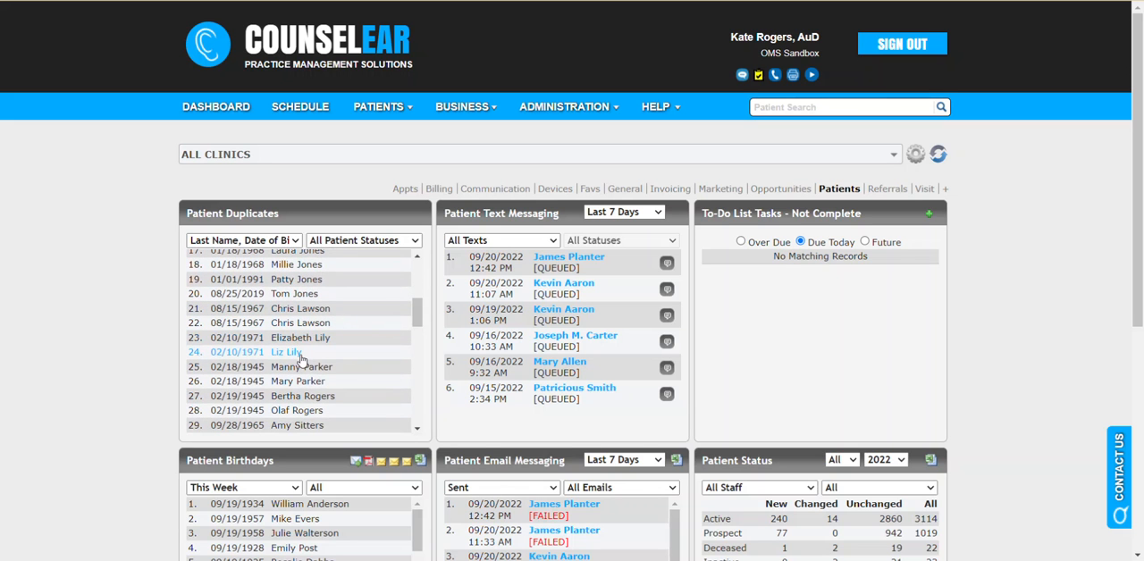
{"action": "mouse_move", "coordinate": [253, 357]}
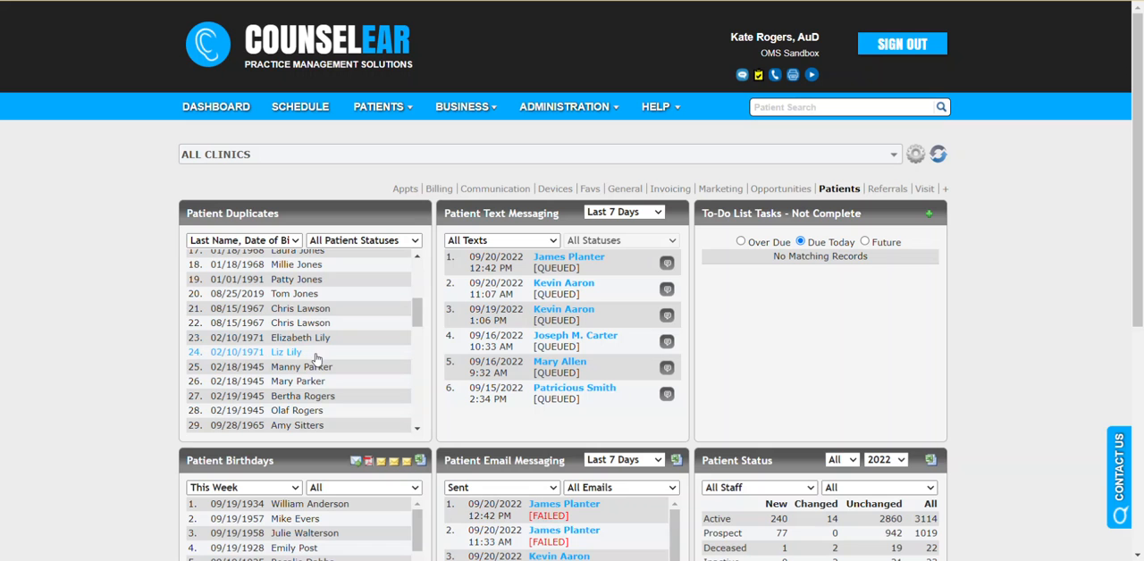
{"action": "mouse_move", "coordinate": [297, 352]}
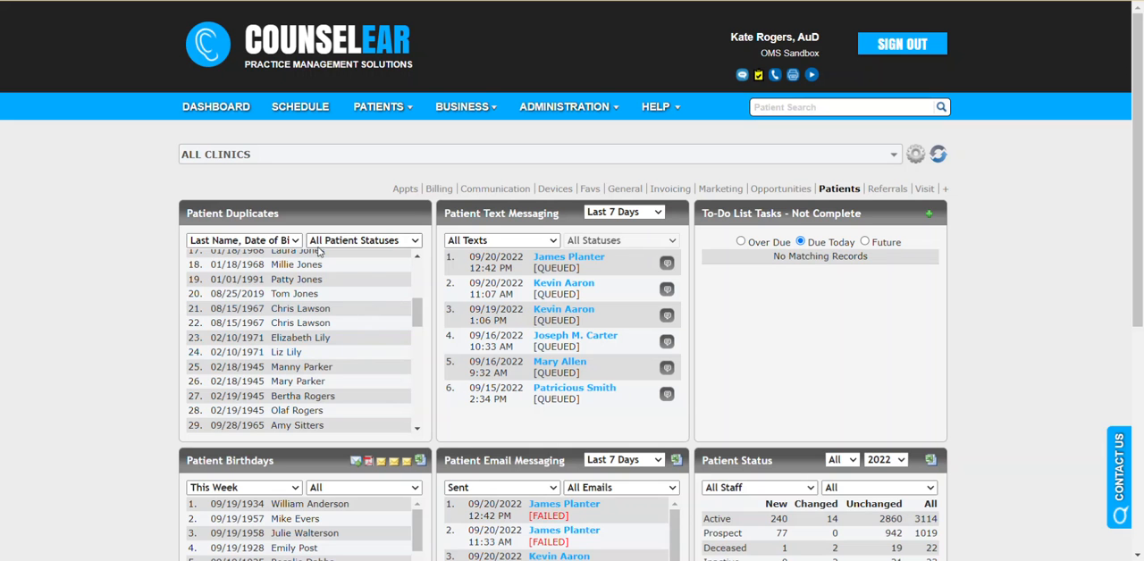
Step: Switch duplicate matching back to first and last name, restoring the eight entries
{"action": "left_click", "coordinate": [243, 240]}
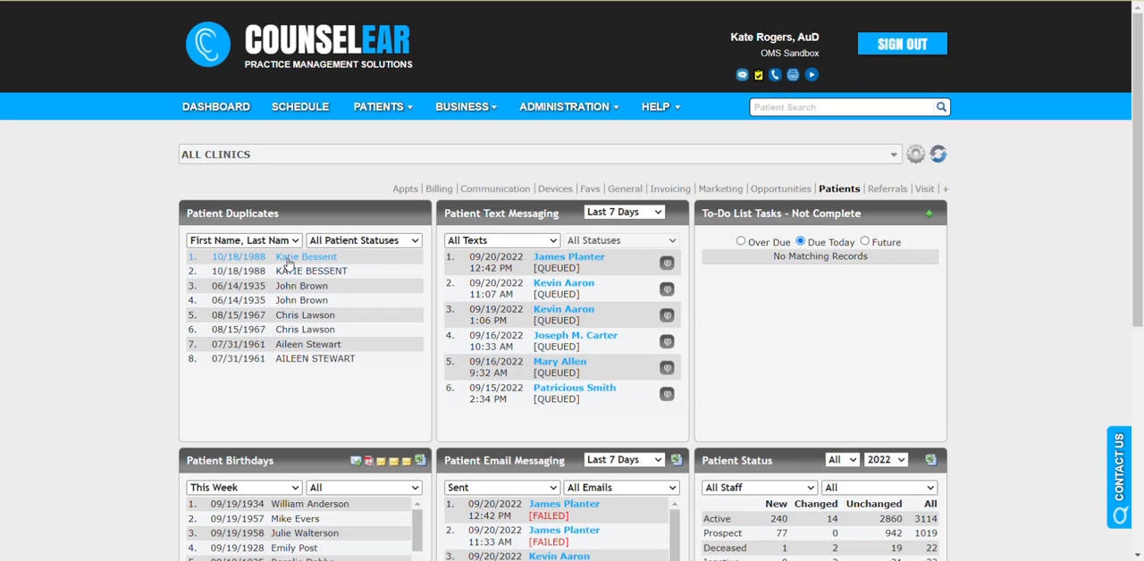
{"action": "left_click", "coordinate": [306, 256]}
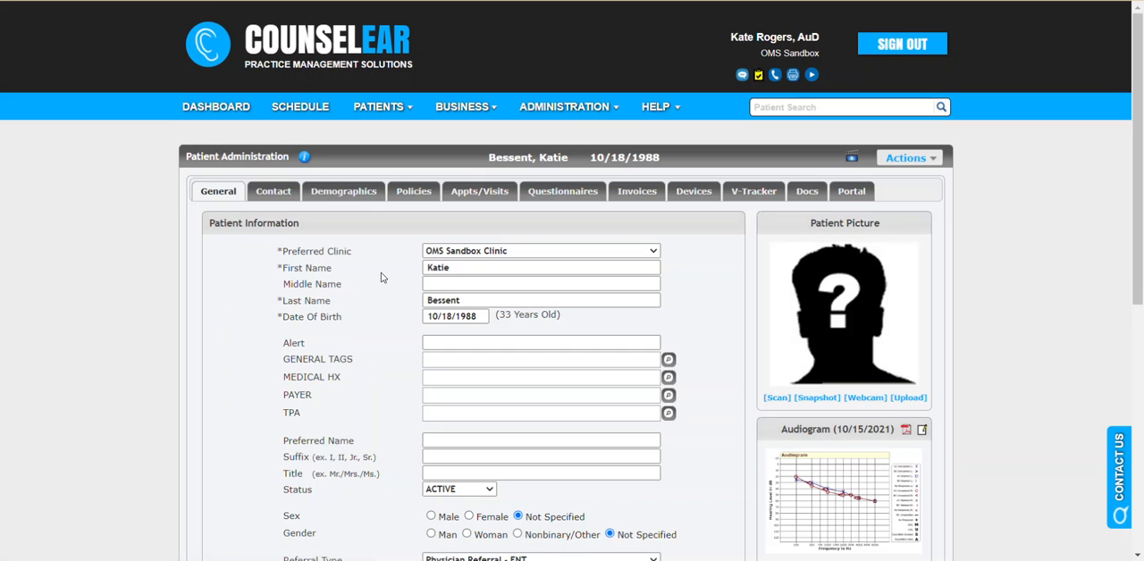
{"action": "scroll", "scroll_direction": "down", "scroll_amount": 3}
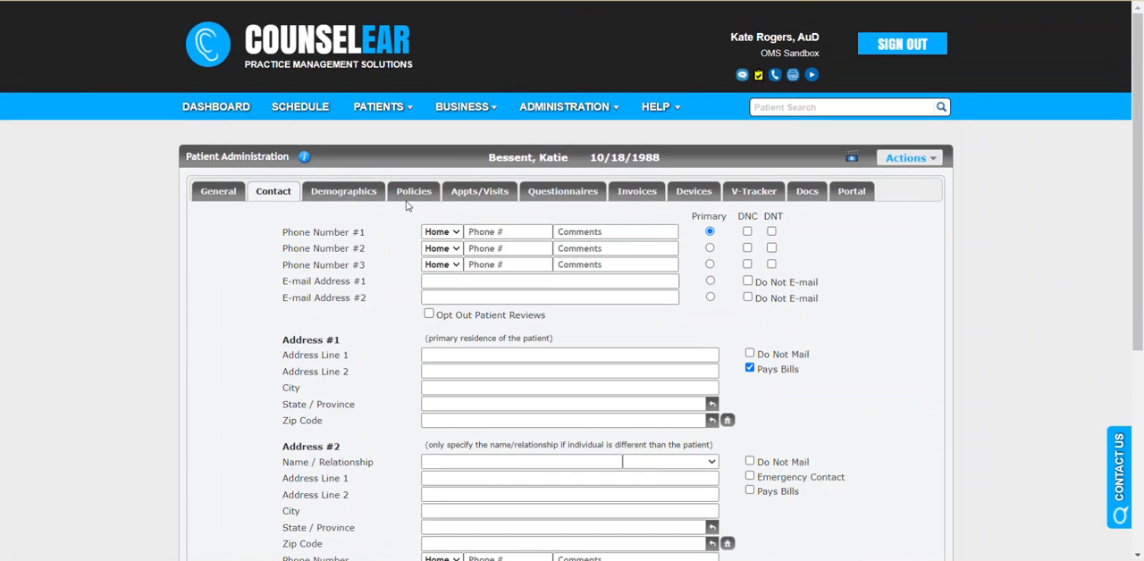
{"action": "left_click", "coordinate": [412, 190]}
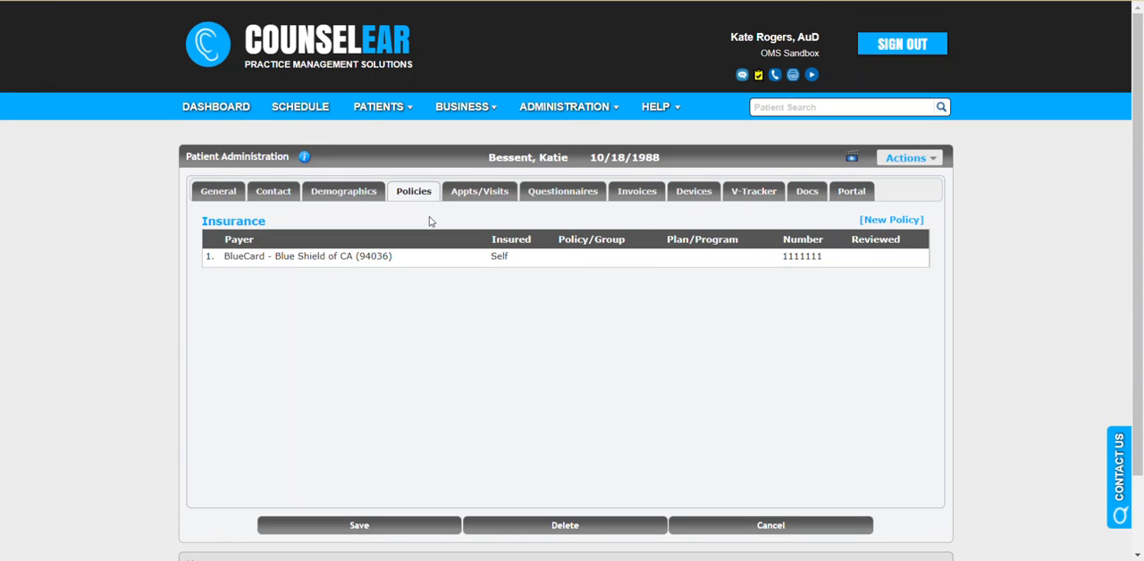
{"action": "mouse_move", "coordinate": [274, 191]}
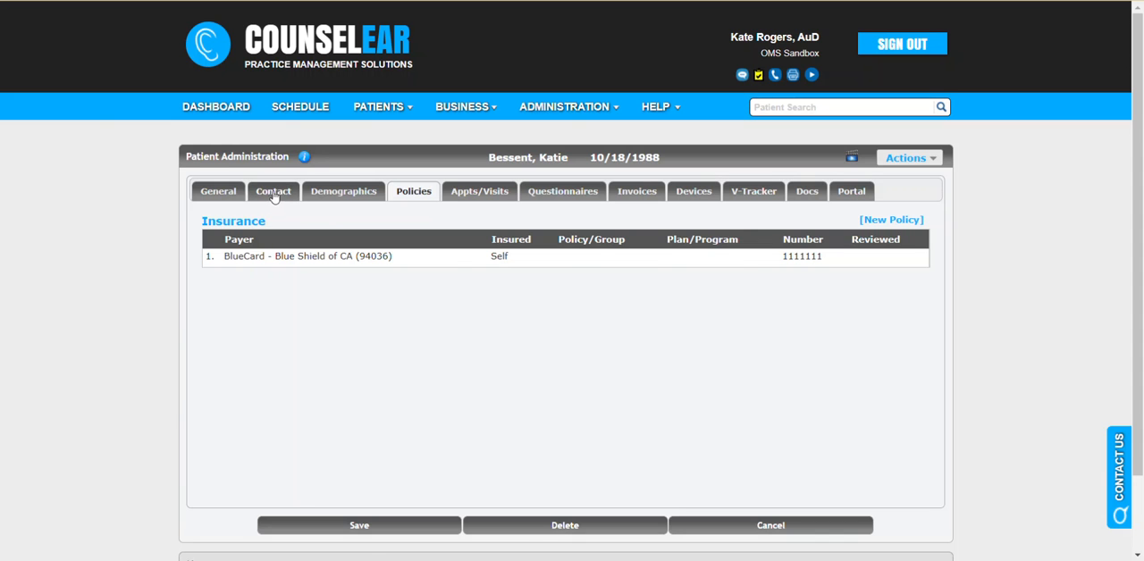
{"action": "left_click", "coordinate": [272, 190]}
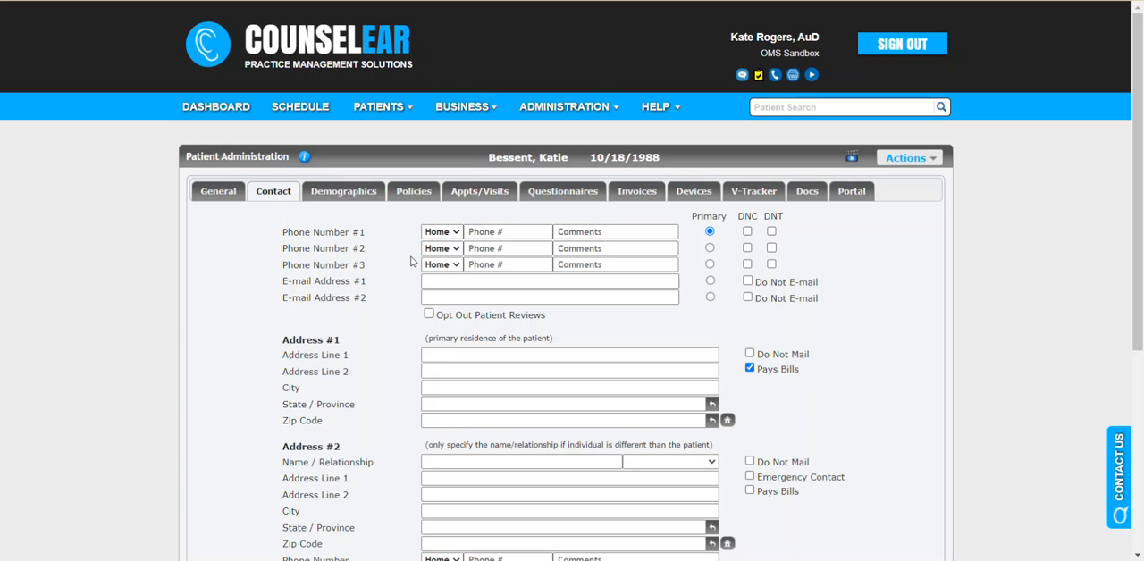
{"action": "mouse_move", "coordinate": [383, 222]}
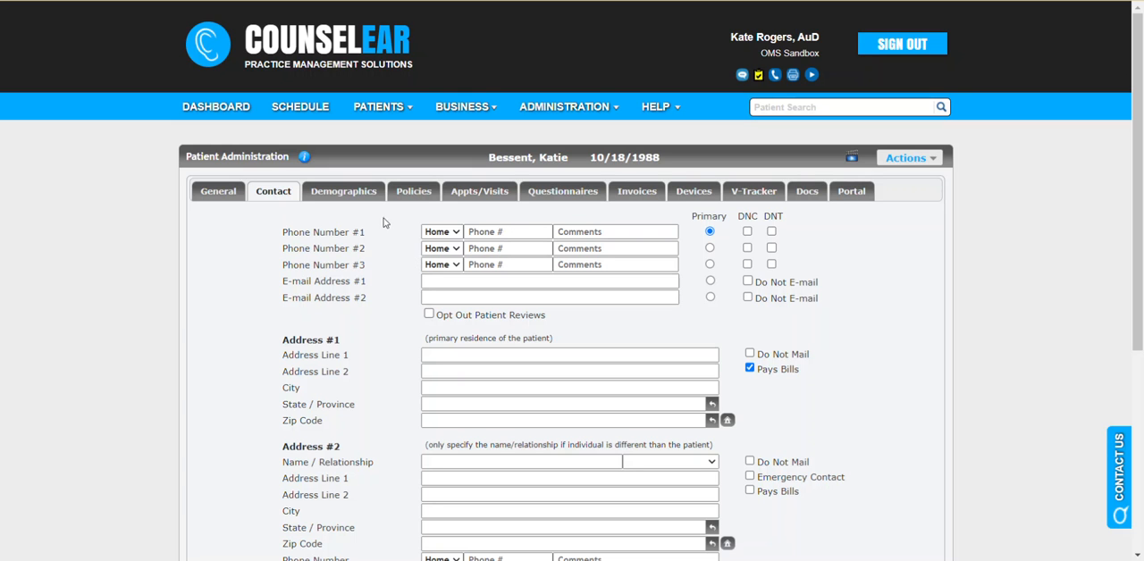
{"action": "left_click", "coordinate": [412, 191]}
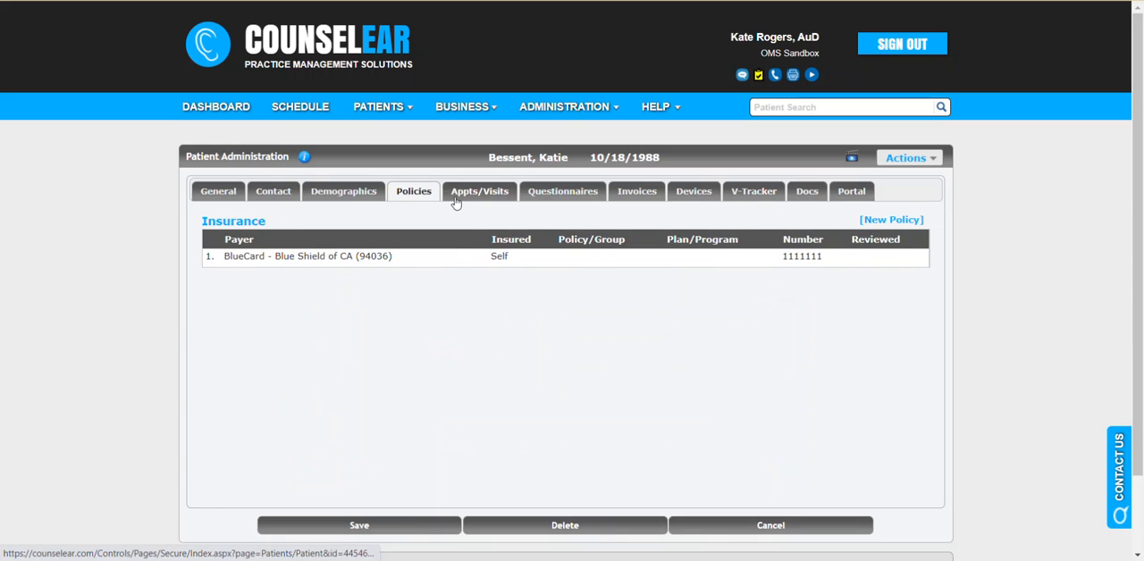
{"action": "left_click", "coordinate": [637, 191]}
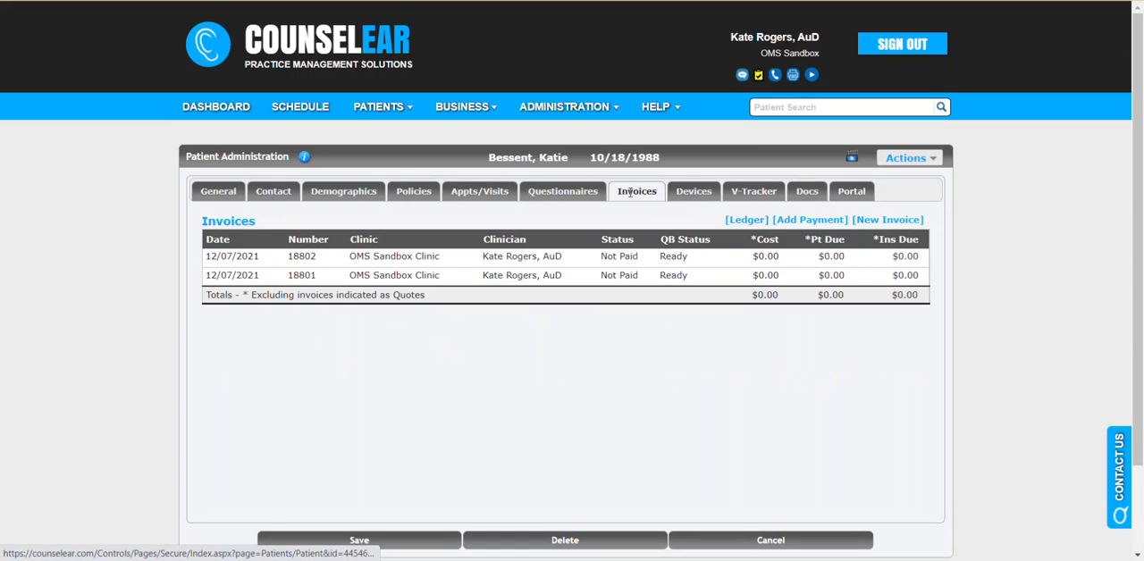
{"action": "mouse_move", "coordinate": [479, 191]}
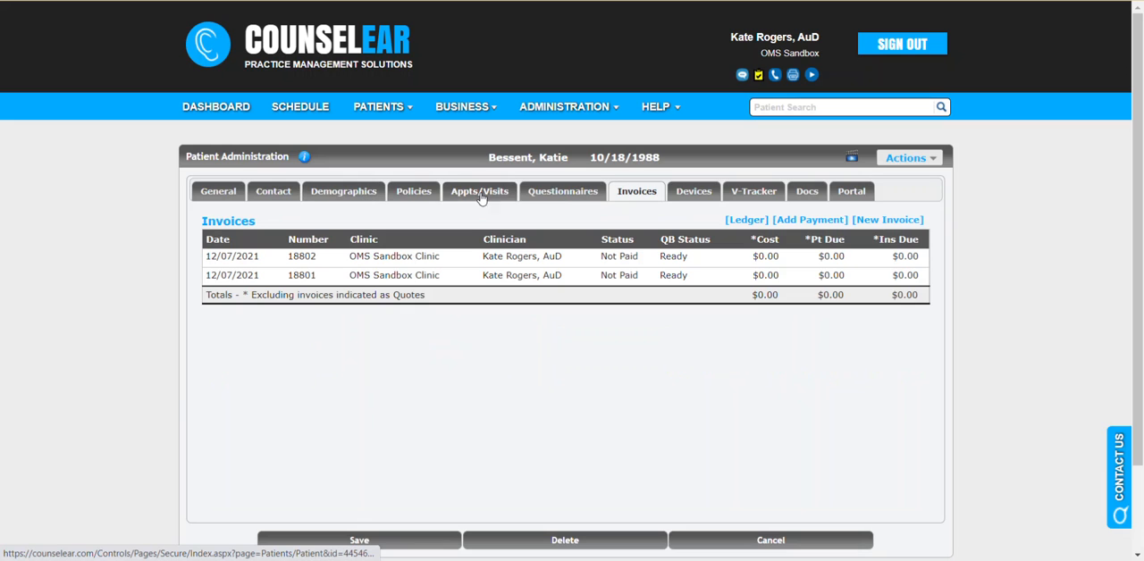
{"action": "mouse_move", "coordinate": [476, 204]}
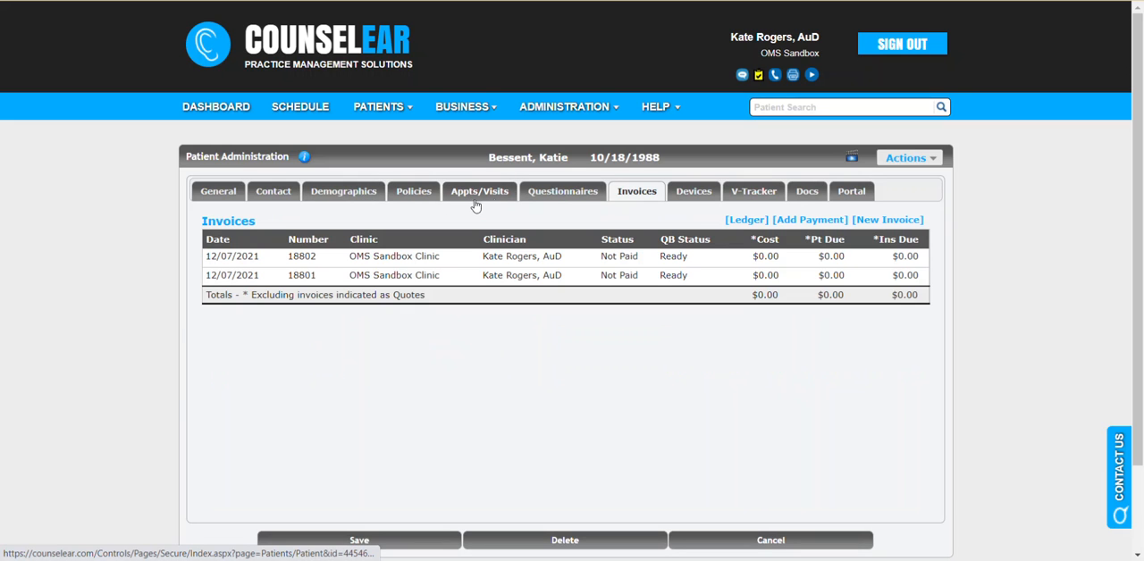
{"action": "mouse_move", "coordinate": [753, 197]}
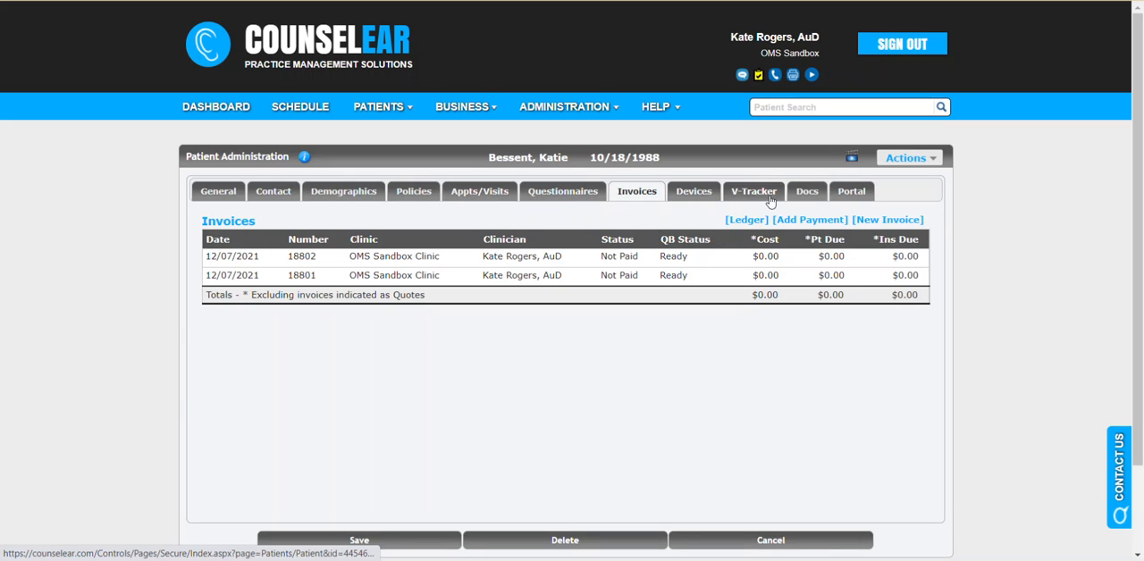
{"action": "mouse_move", "coordinate": [784, 208]}
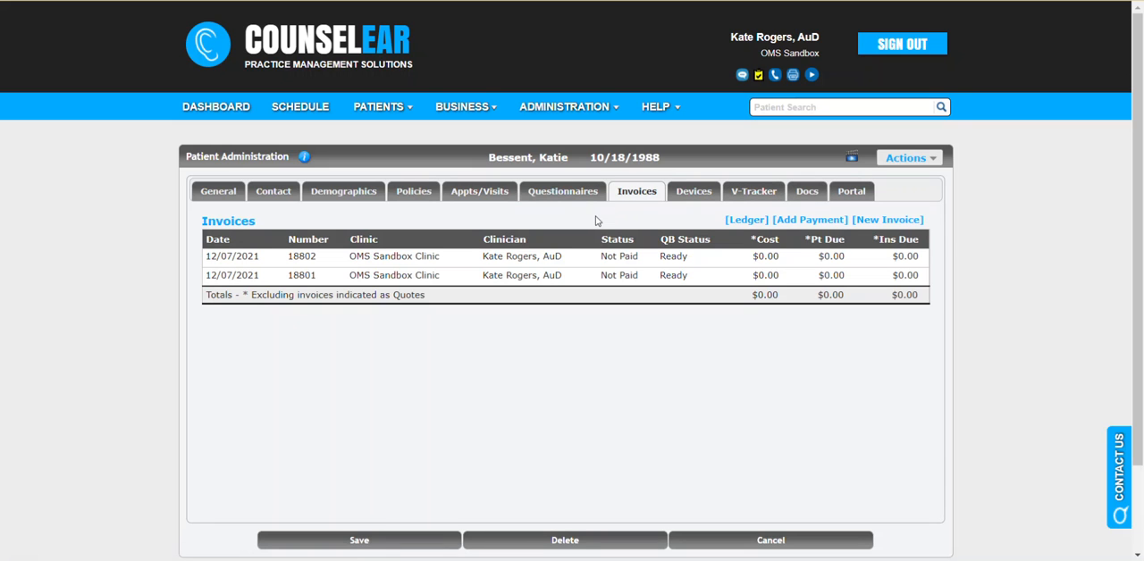
{"action": "mouse_move", "coordinate": [463, 222]}
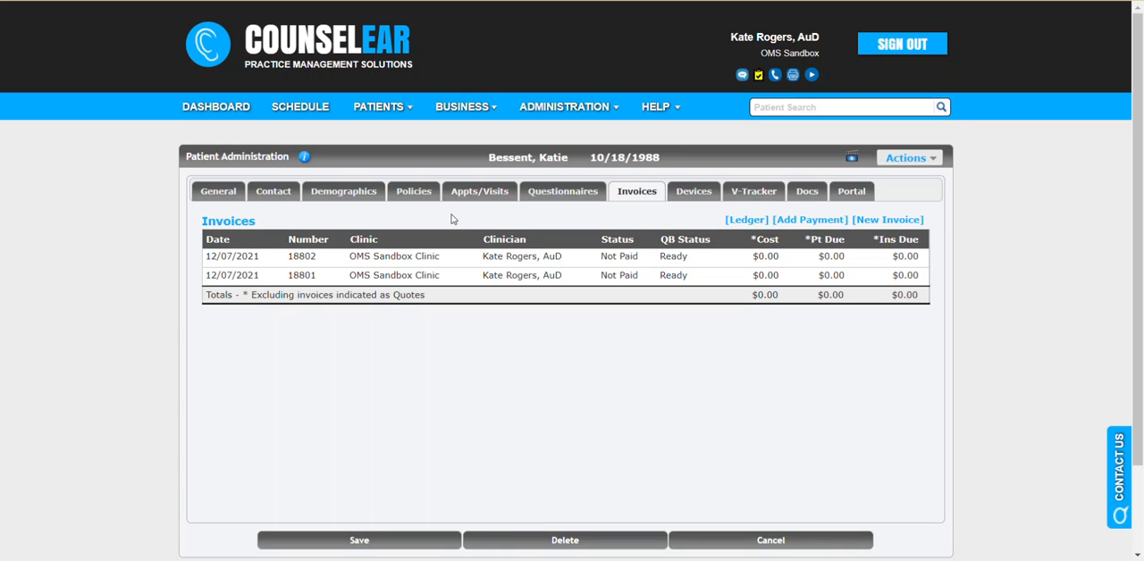
{"action": "mouse_move", "coordinate": [410, 217]}
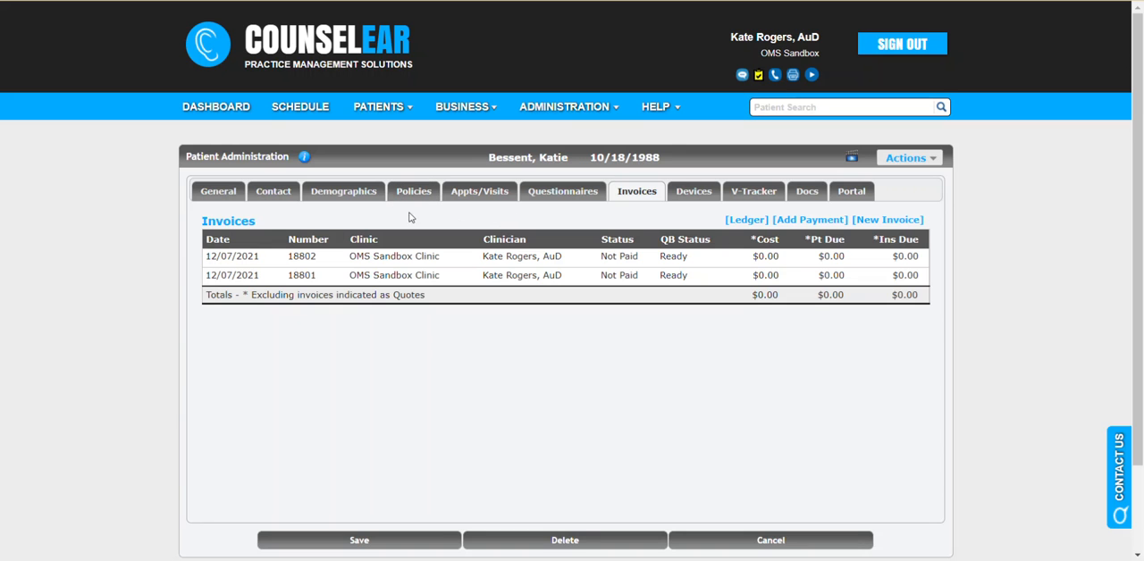
{"action": "left_click", "coordinate": [273, 190]}
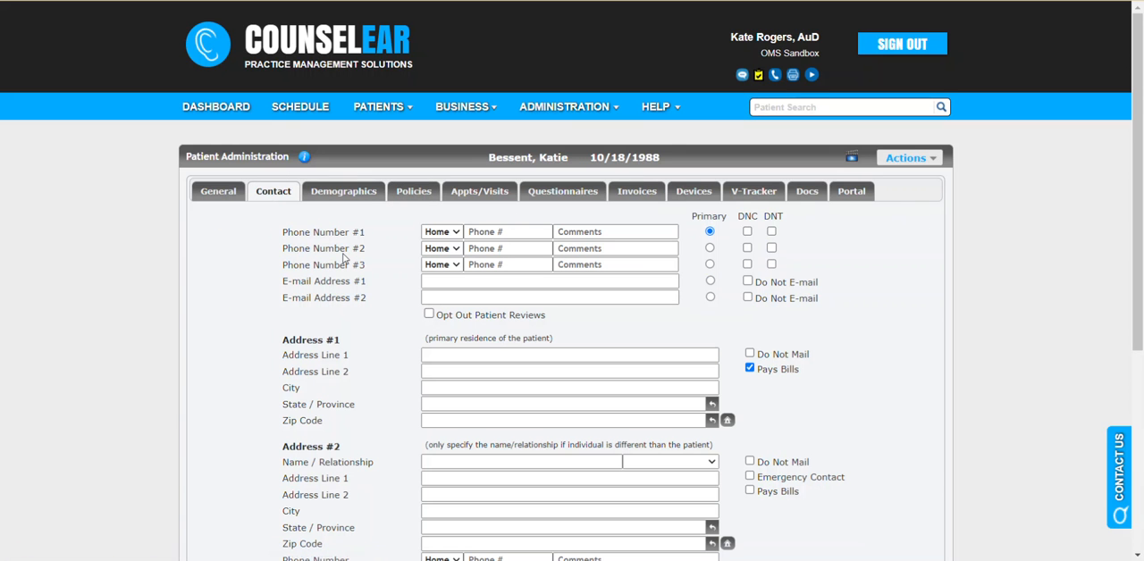
{"action": "mouse_move", "coordinate": [398, 265]}
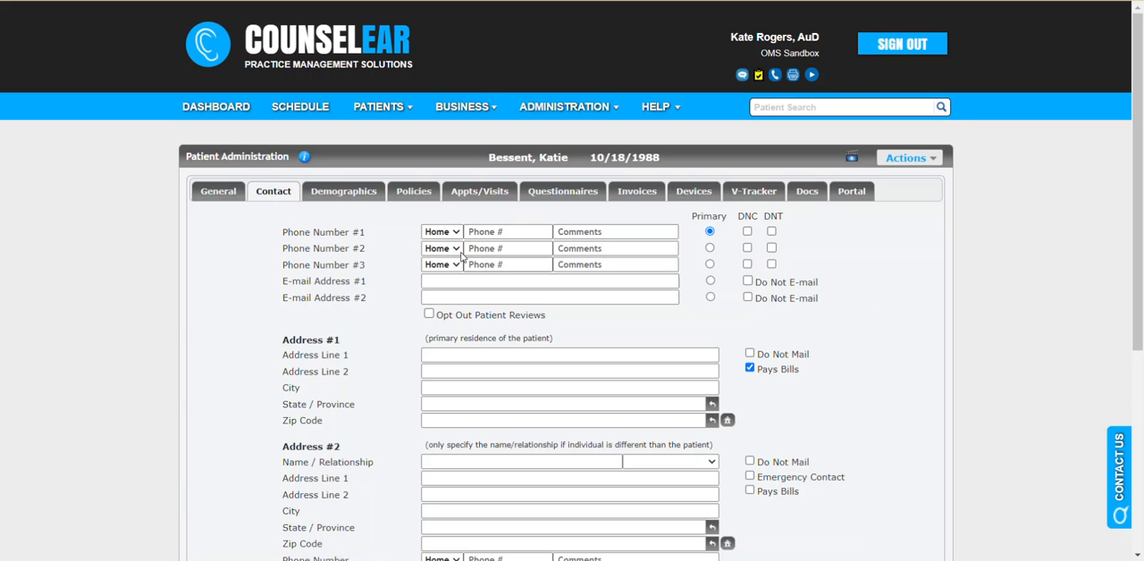
{"action": "mouse_move", "coordinate": [215, 106]}
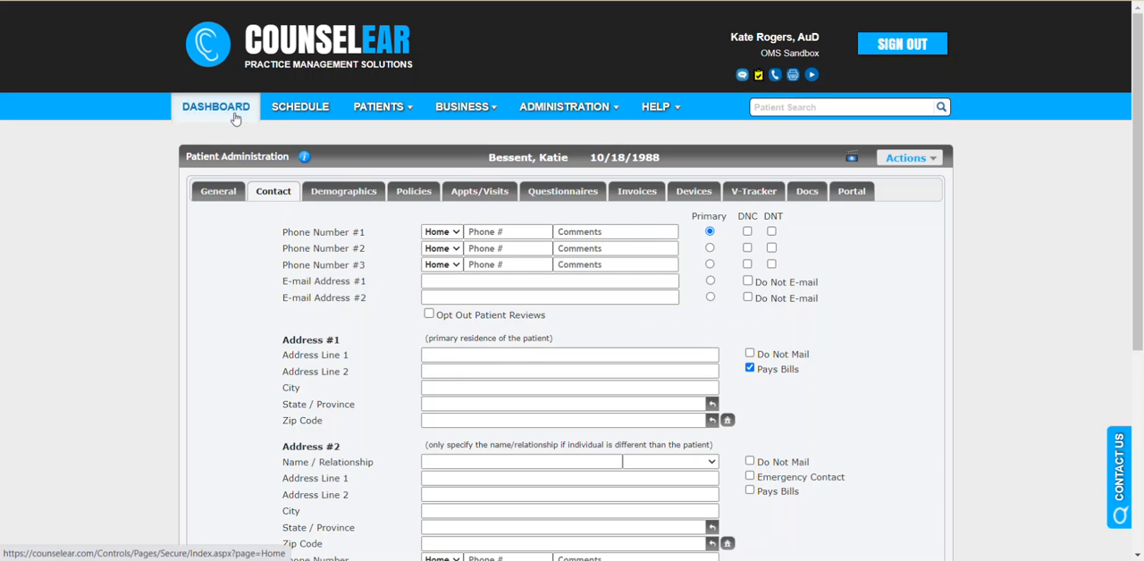
{"action": "left_click", "coordinate": [214, 106]}
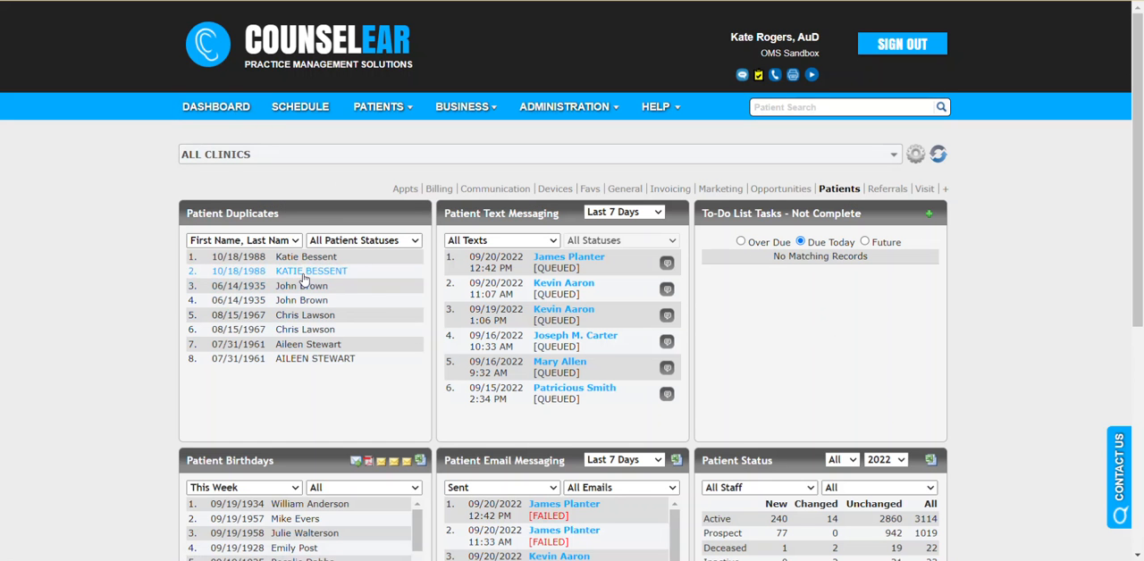
{"action": "left_click", "coordinate": [311, 271]}
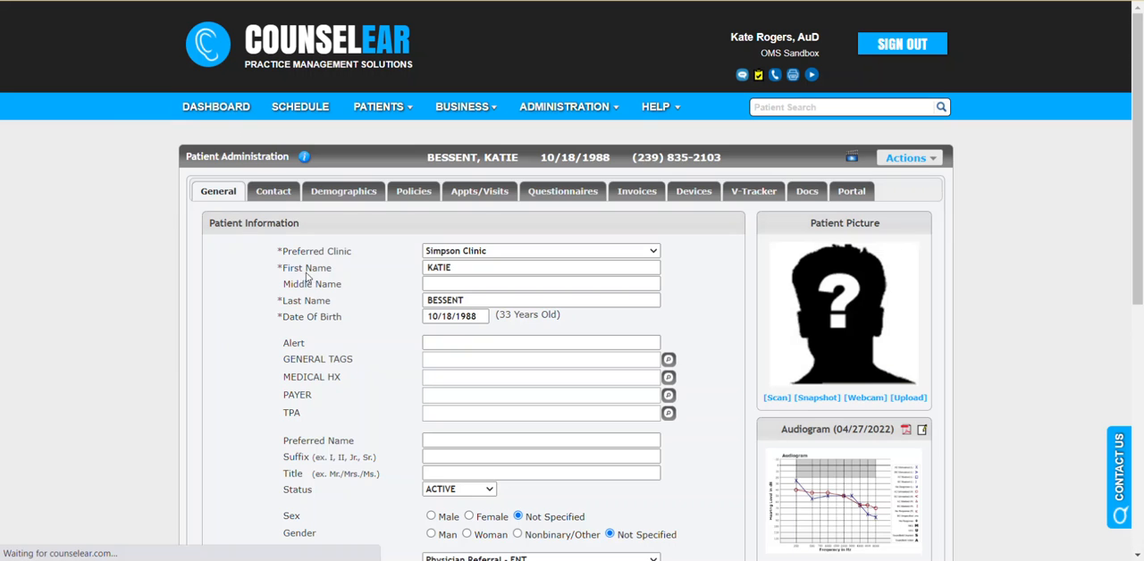
{"action": "left_click", "coordinate": [273, 191]}
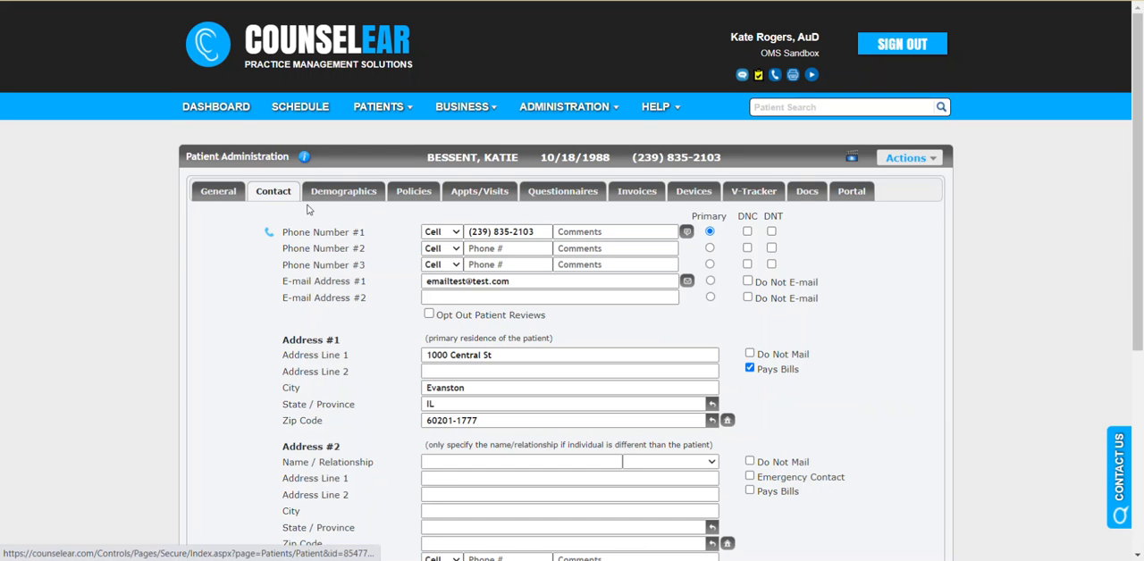
{"action": "mouse_move", "coordinate": [401, 359]}
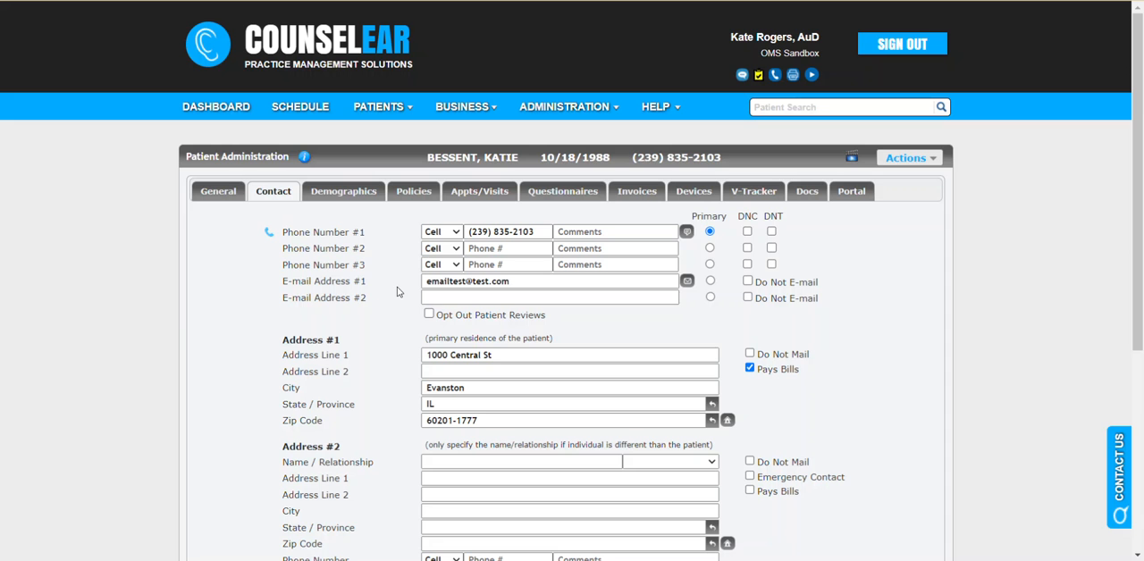
{"action": "mouse_move", "coordinate": [927, 173]}
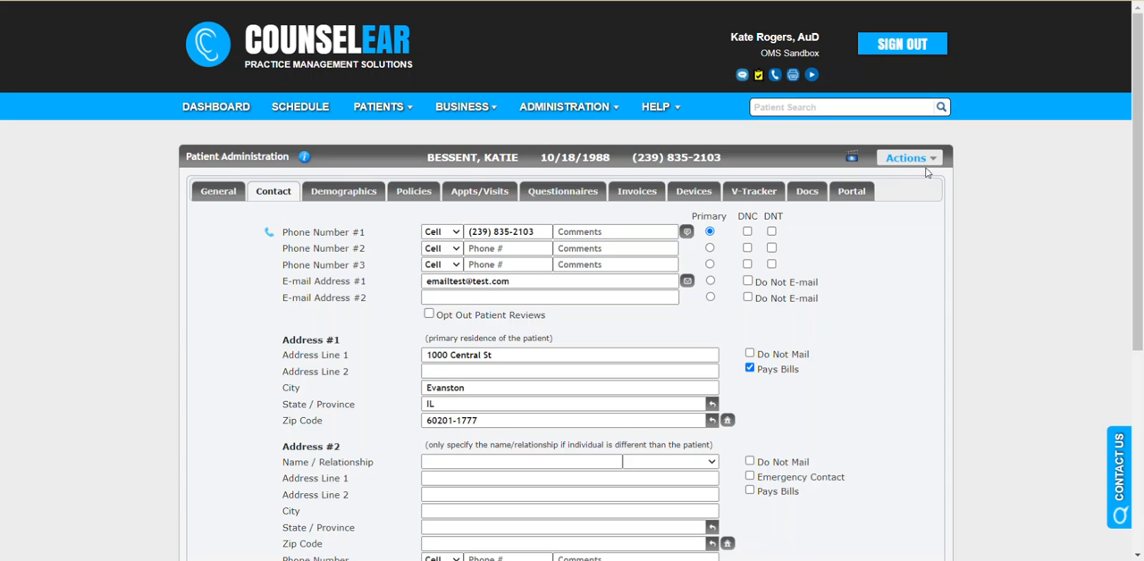
{"action": "left_click", "coordinate": [906, 158]}
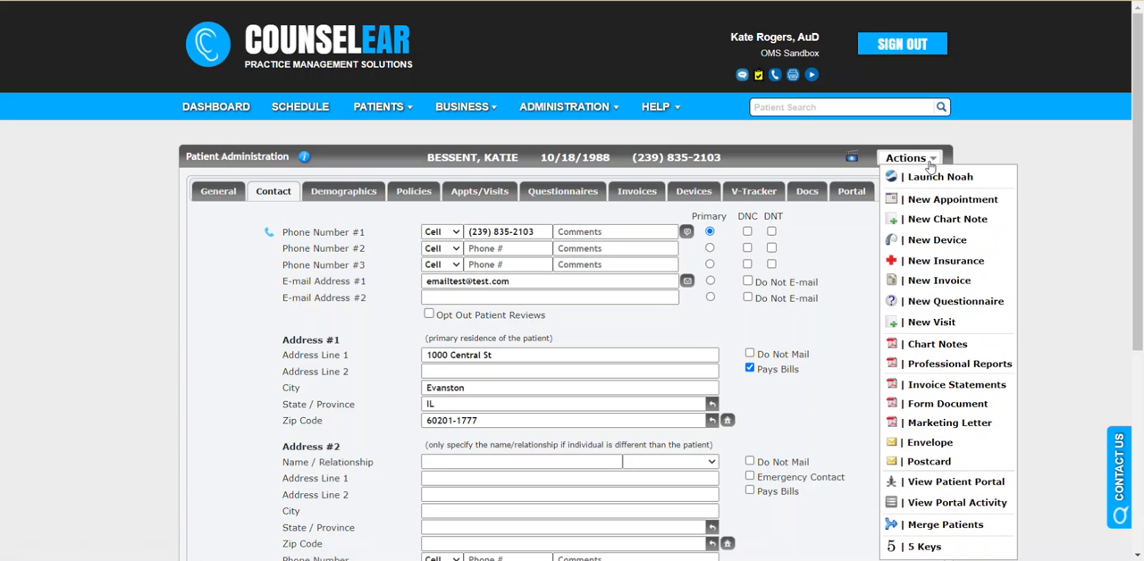
{"action": "mouse_move", "coordinate": [956, 301]}
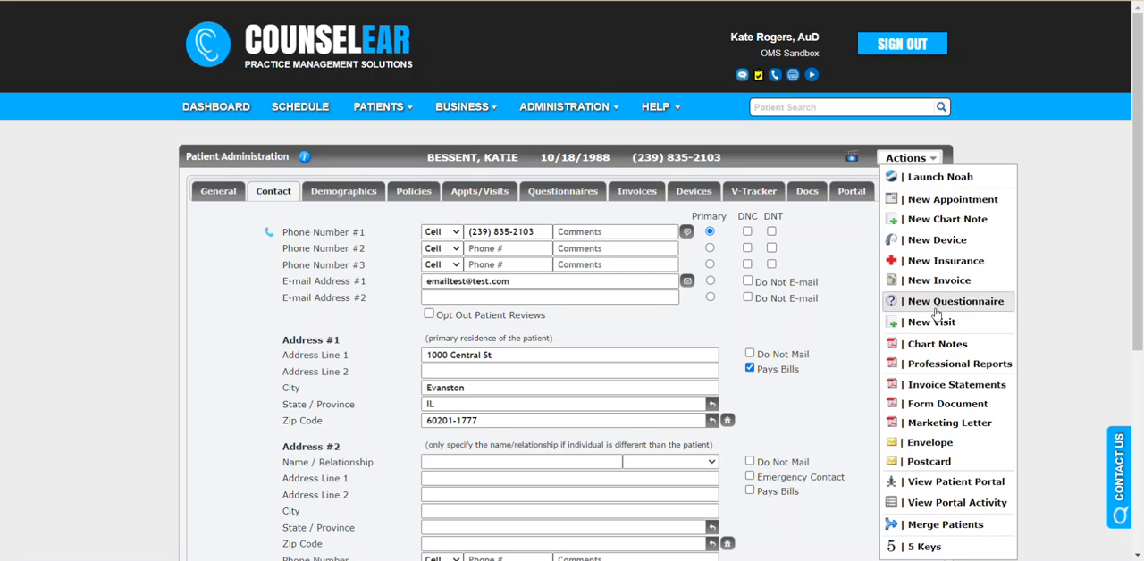
{"action": "mouse_move", "coordinate": [945, 525]}
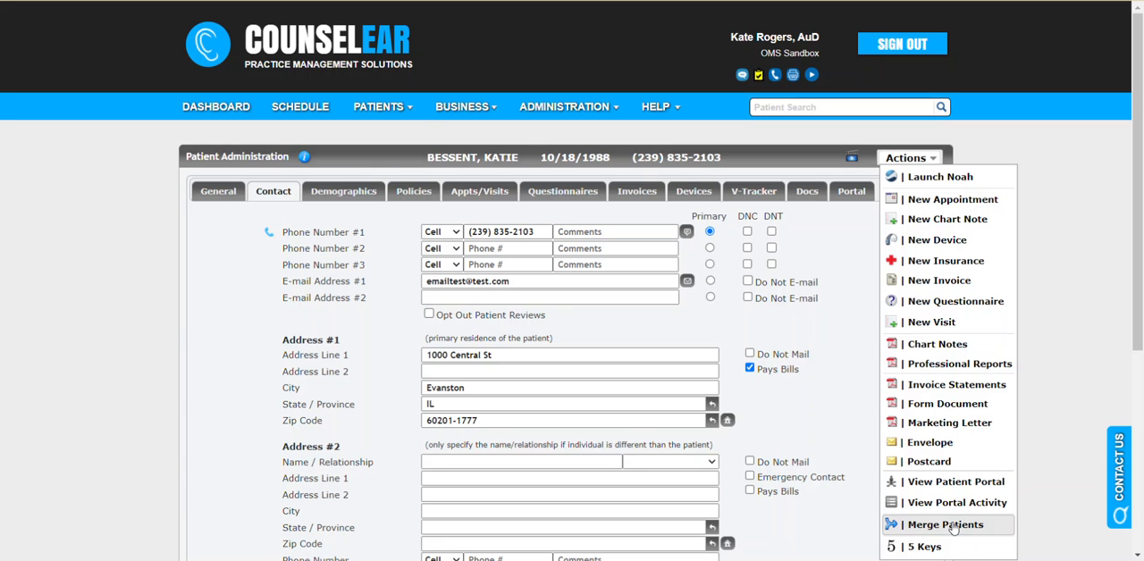
{"action": "left_click", "coordinate": [945, 524]}
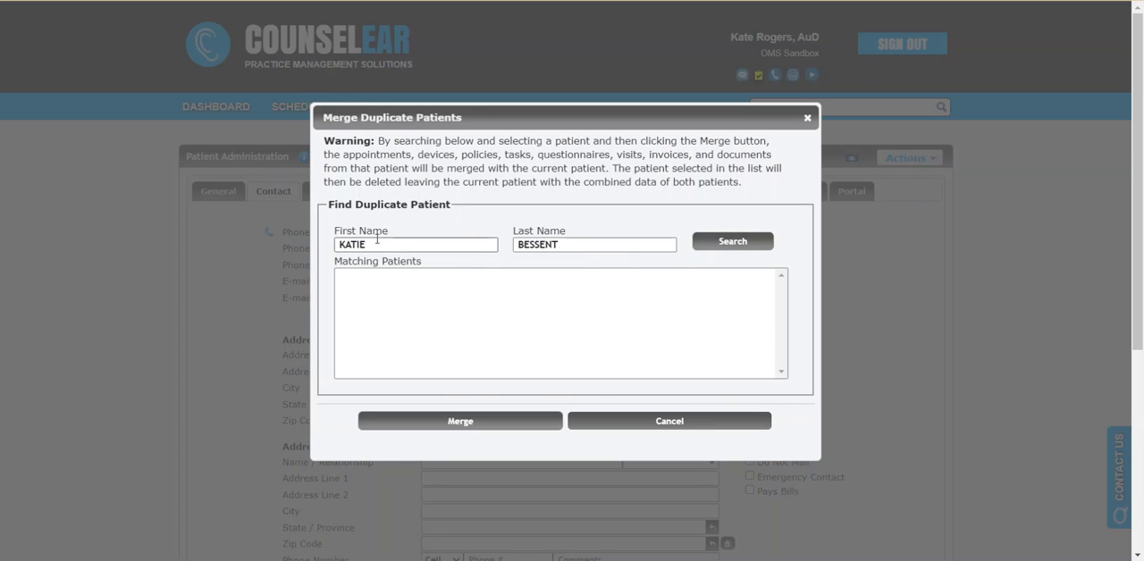
{"action": "left_click", "coordinate": [732, 241]}
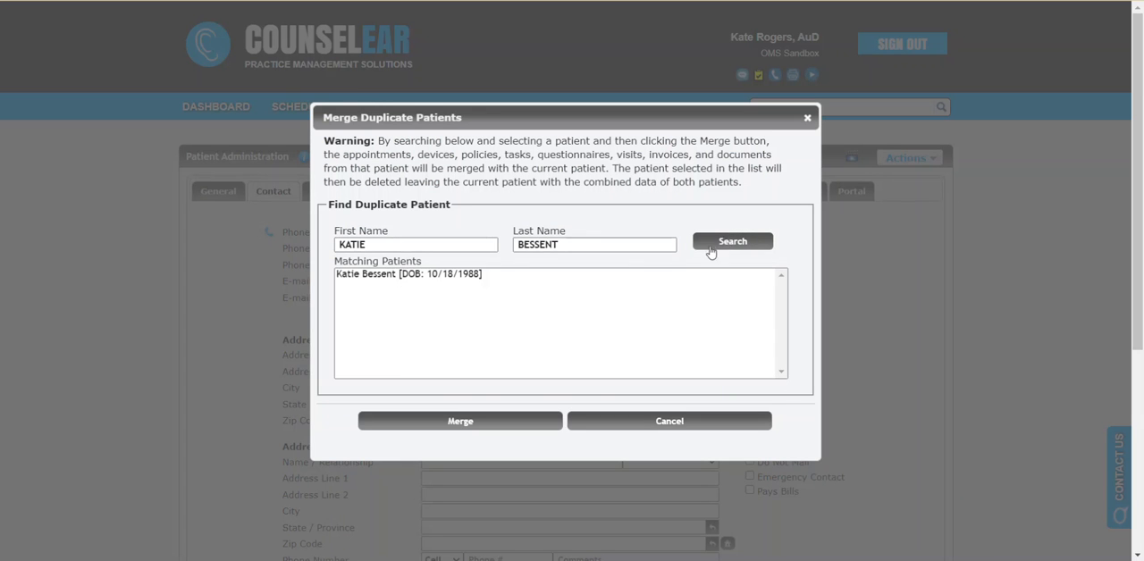
{"action": "left_click", "coordinate": [409, 274]}
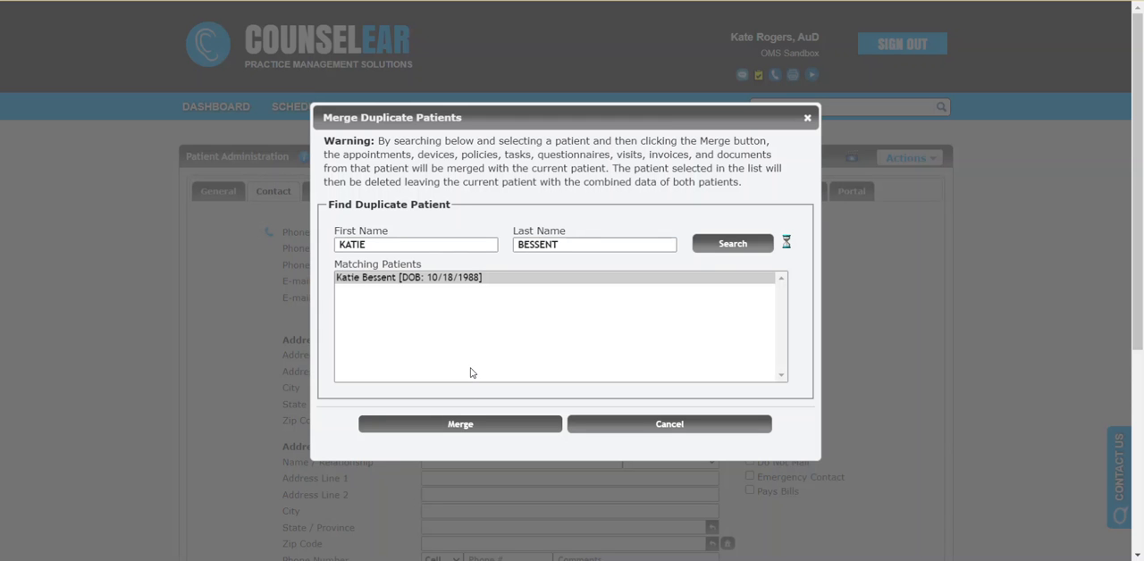
{"action": "left_click", "coordinate": [668, 424]}
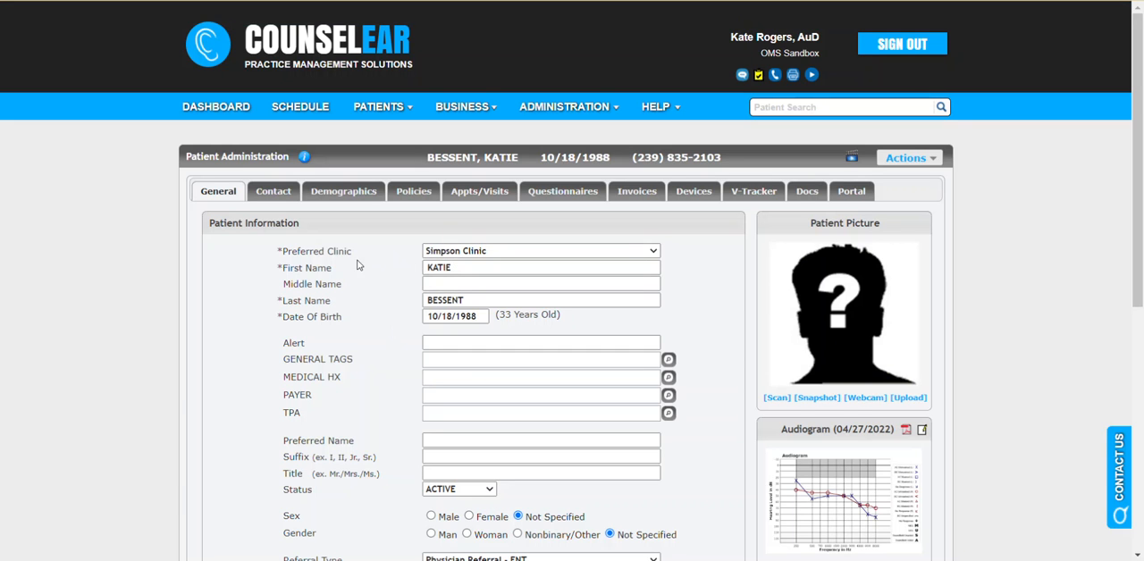
{"action": "mouse_move", "coordinate": [400, 270]}
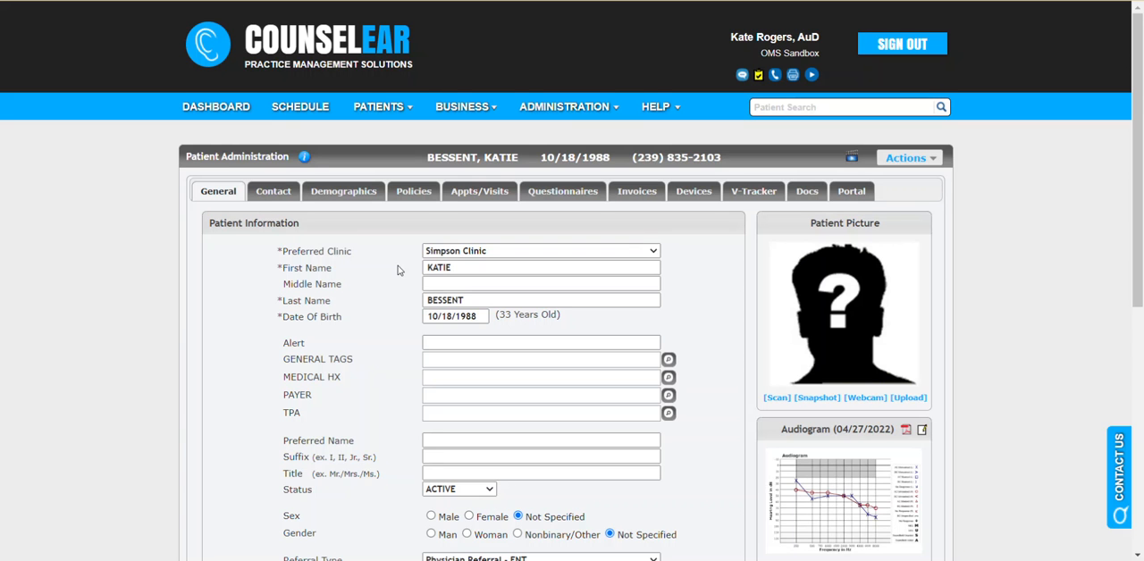
{"action": "scroll", "scroll_direction": "down", "scroll_amount": 3}
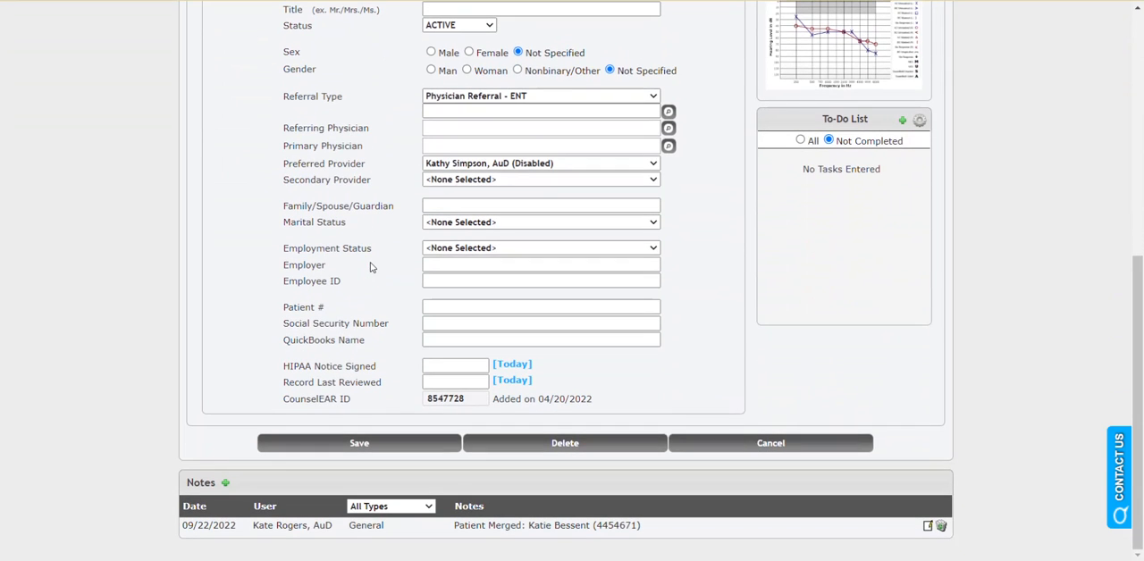
{"action": "double_click", "coordinate": [463, 526]}
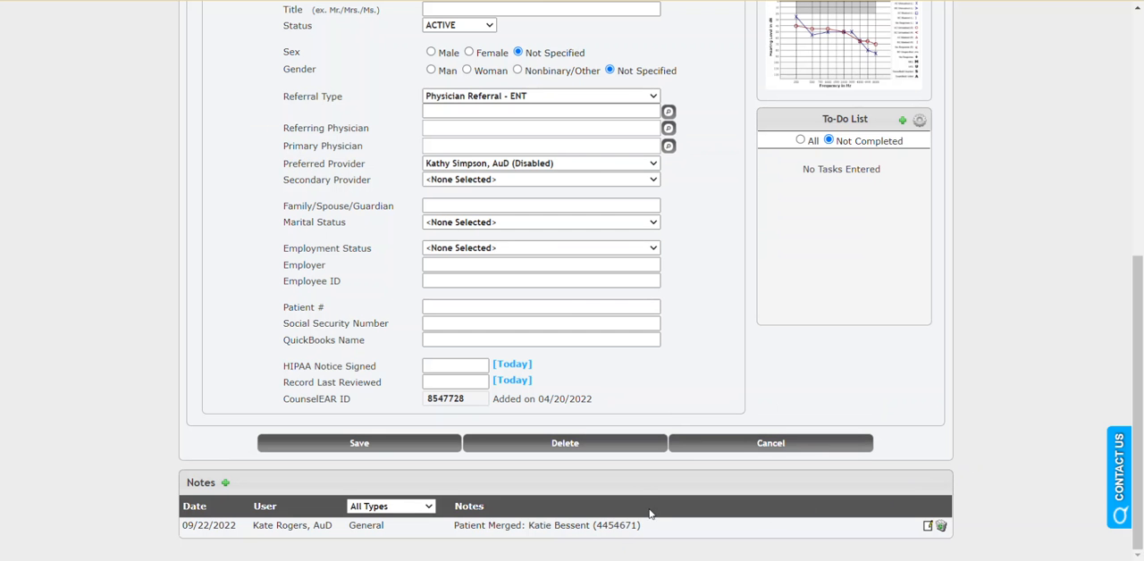
{"action": "mouse_move", "coordinate": [377, 537]}
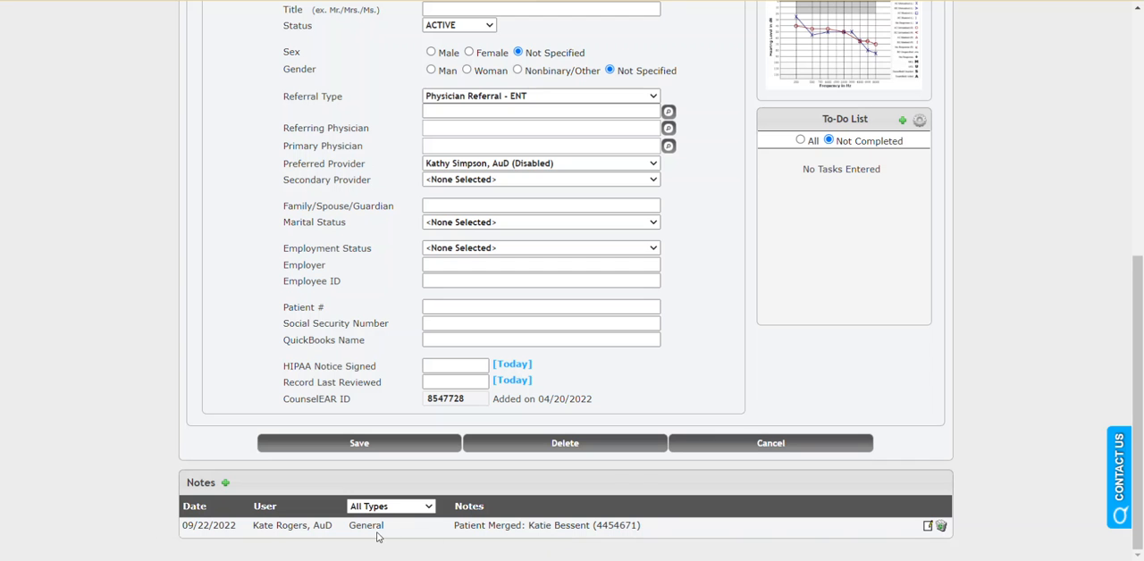
{"action": "mouse_move", "coordinate": [1000, 375]}
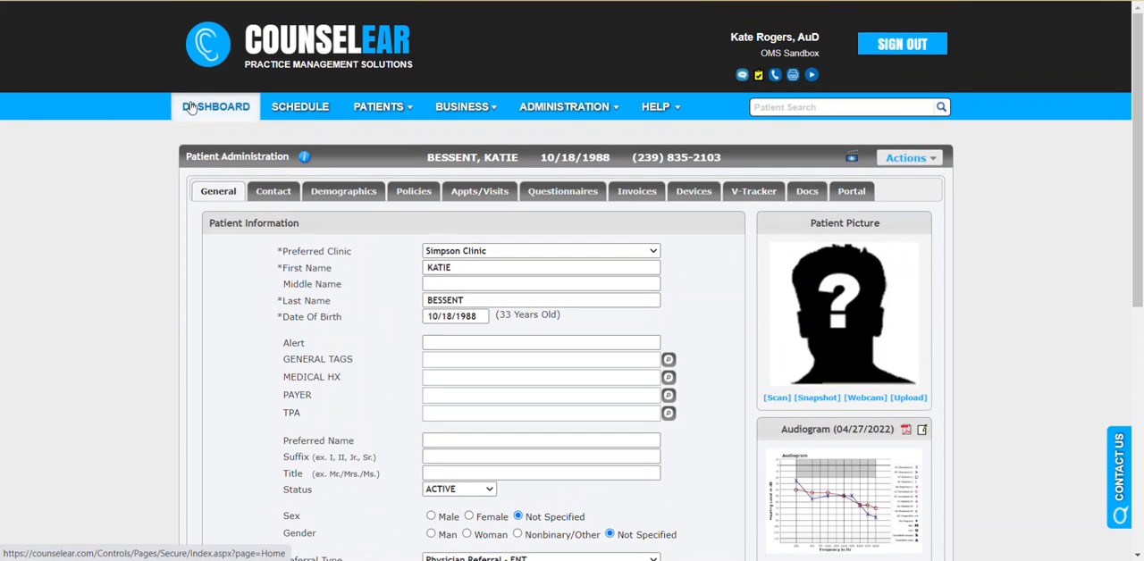
Step: Back on the dashboard, match duplicates by Last Name, Date of Birth and scroll the list
{"action": "left_click", "coordinate": [216, 106]}
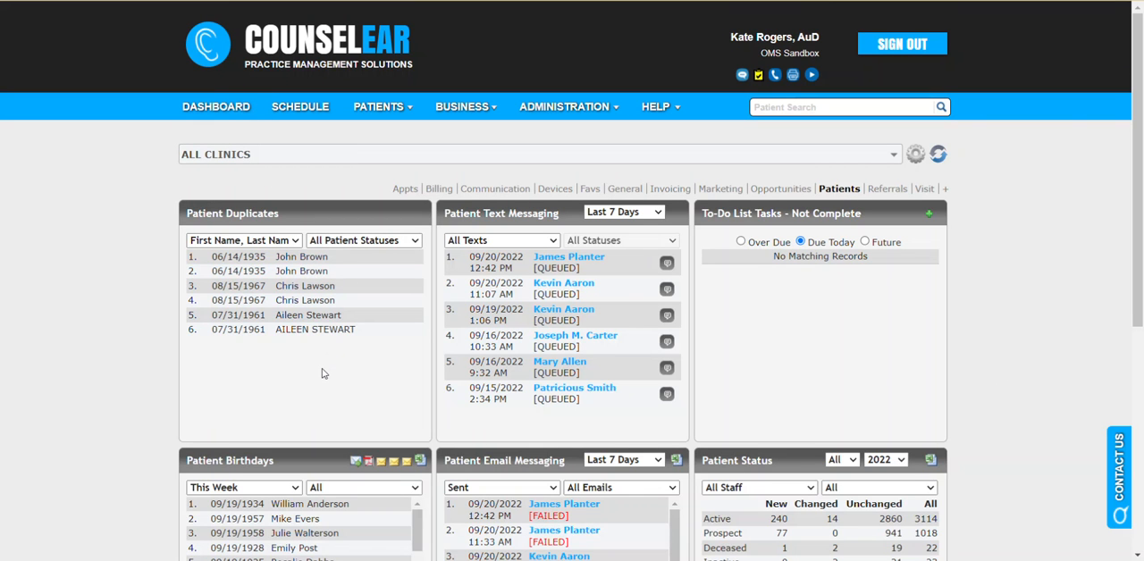
{"action": "left_click", "coordinate": [243, 240]}
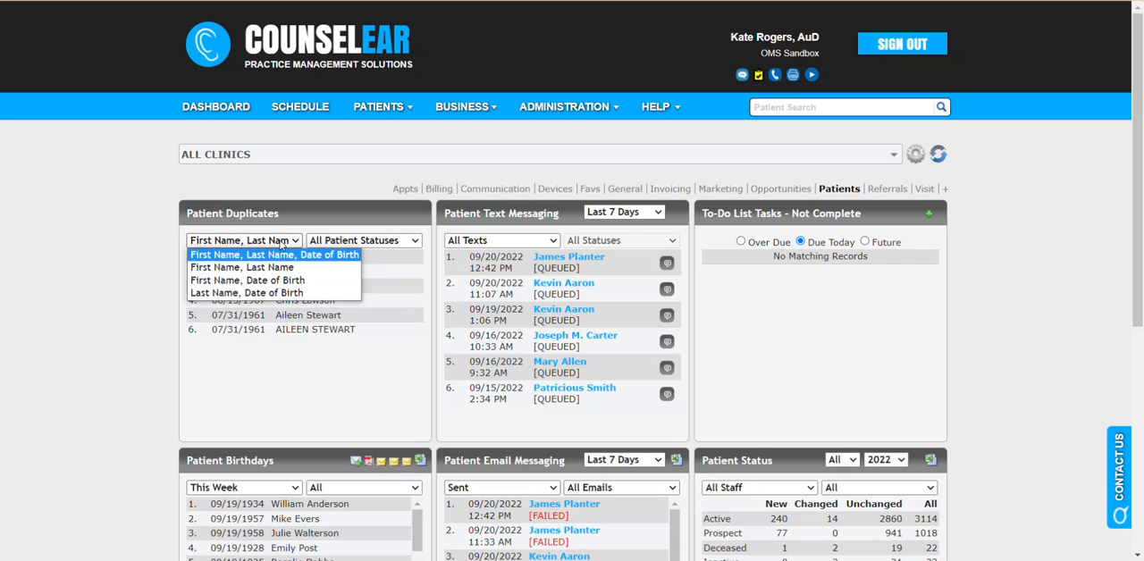
{"action": "mouse_move", "coordinate": [271, 293]}
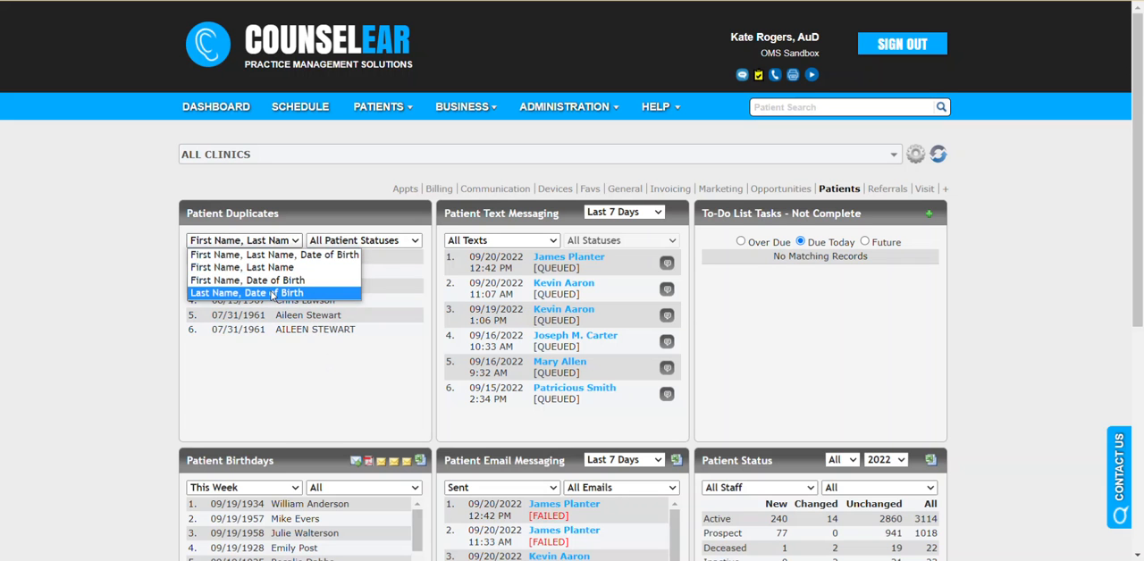
{"action": "left_click", "coordinate": [248, 293]}
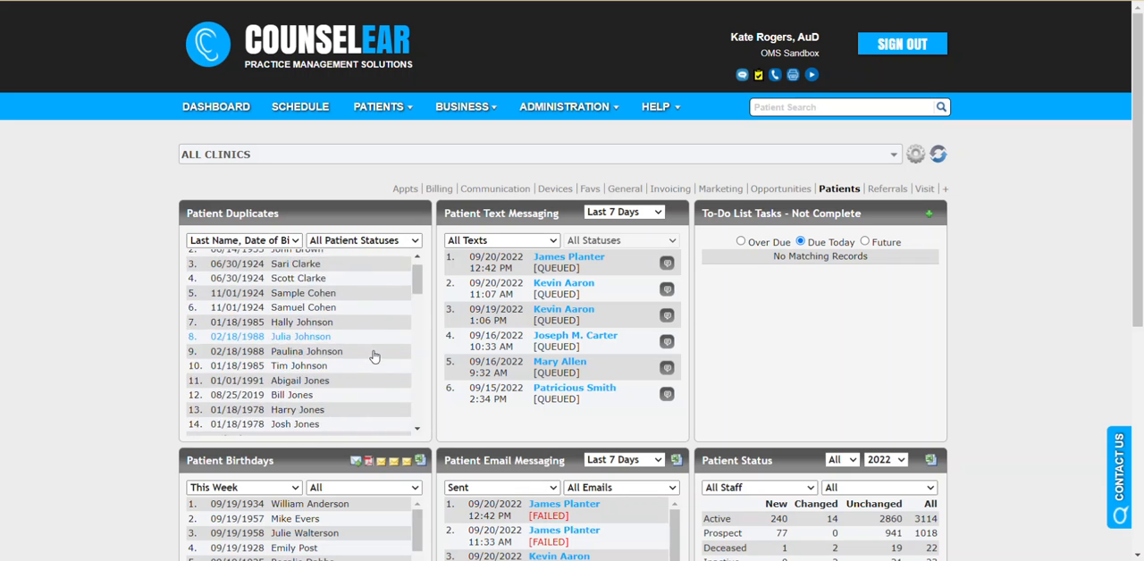
{"action": "scroll", "scroll_direction": "down", "scroll_amount": 3}
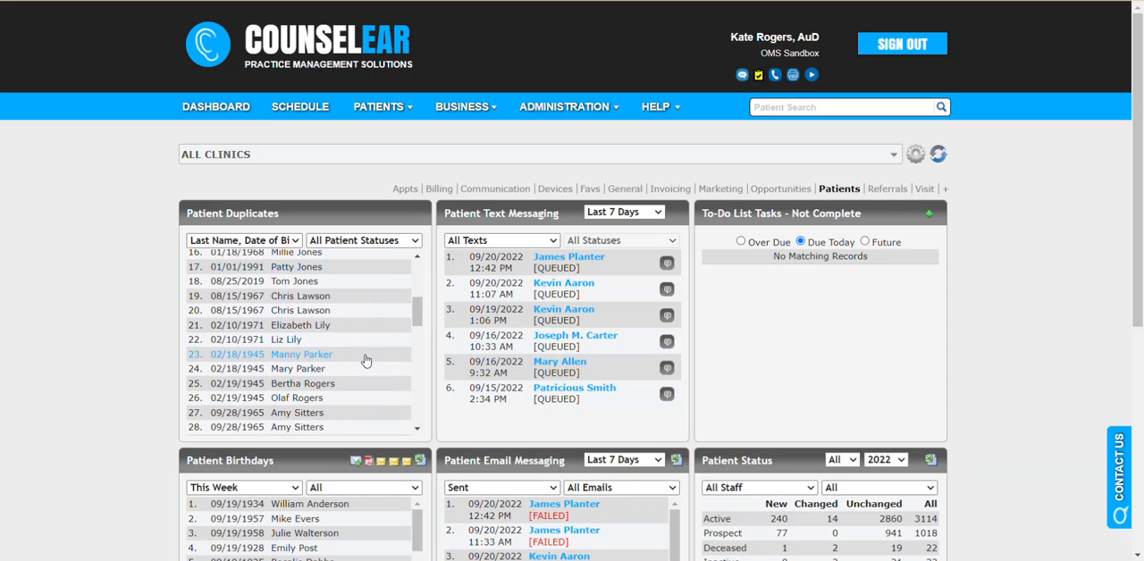
{"action": "scroll", "scroll_direction": "down", "scroll_amount": 3}
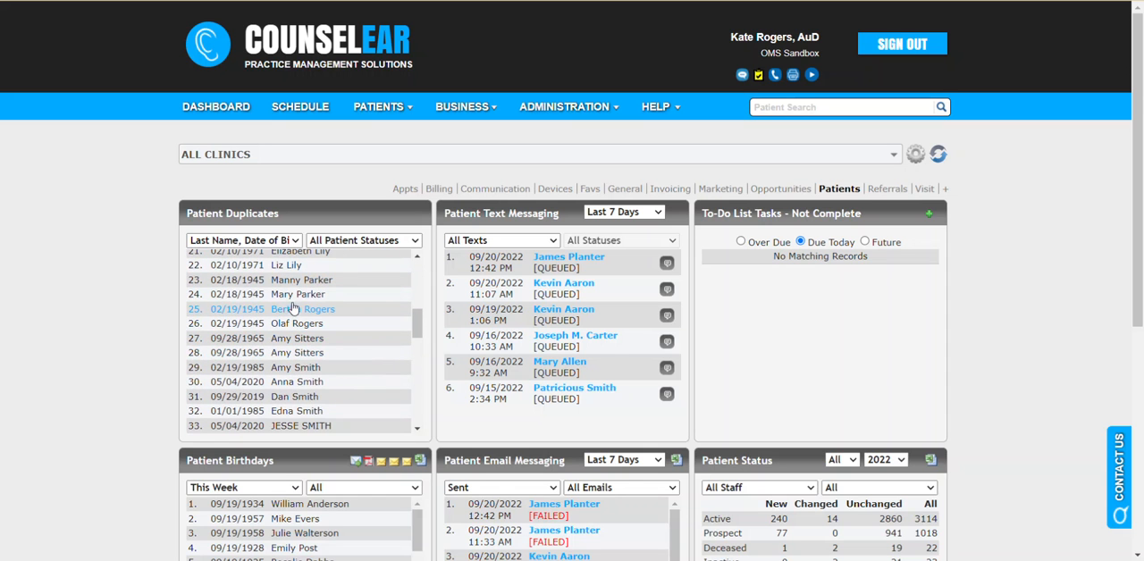
{"action": "scroll", "scroll_direction": "up", "scroll_amount": 3}
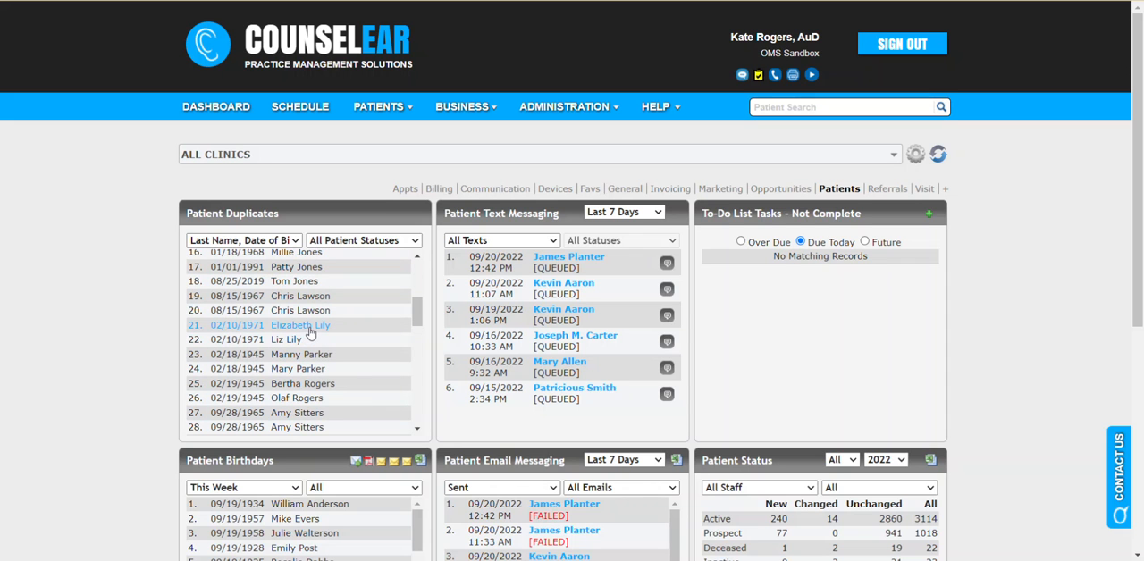
{"action": "left_click", "coordinate": [301, 325]}
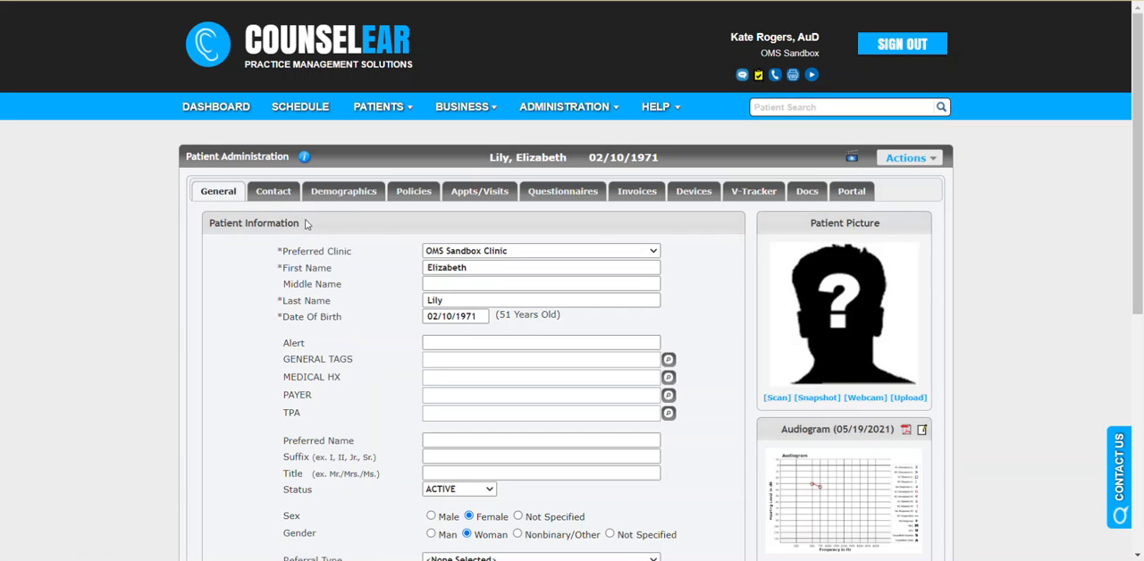
{"action": "left_click", "coordinate": [273, 190]}
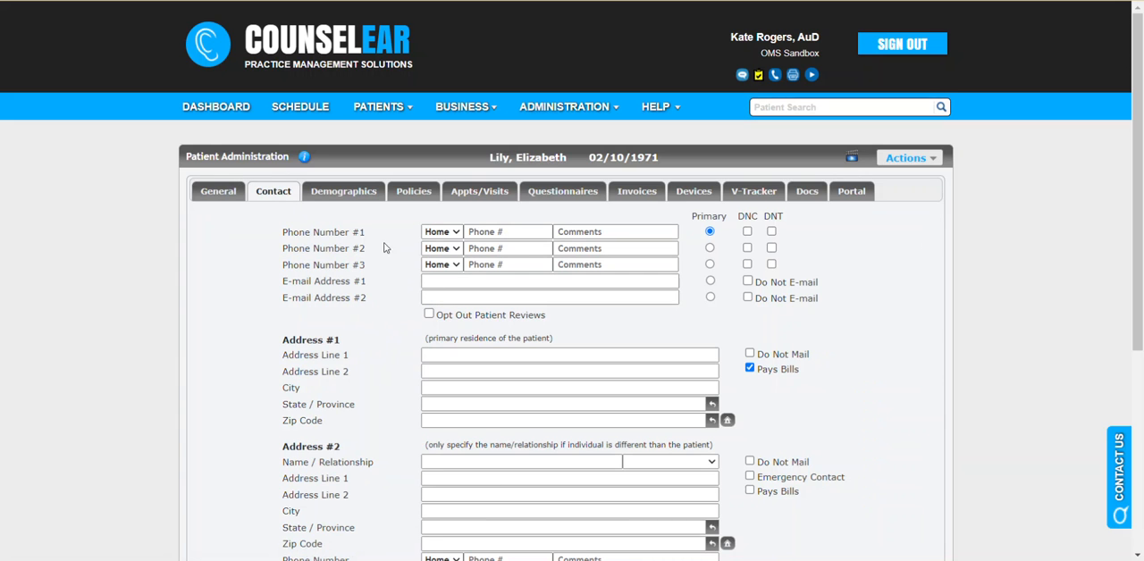
{"action": "left_click", "coordinate": [562, 190]}
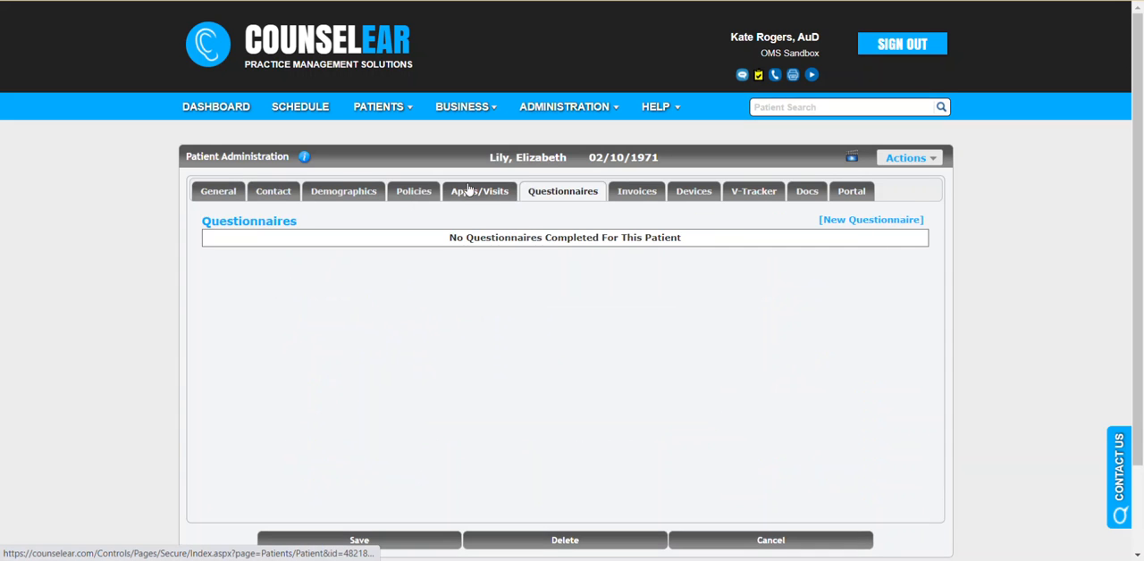
{"action": "left_click", "coordinate": [480, 191]}
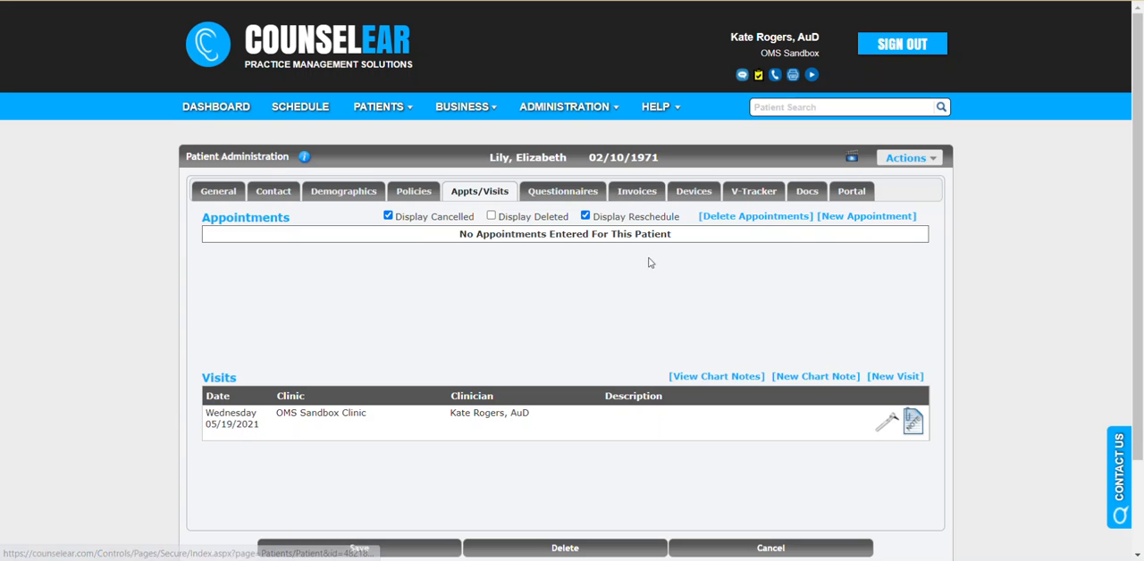
{"action": "left_click", "coordinate": [215, 106]}
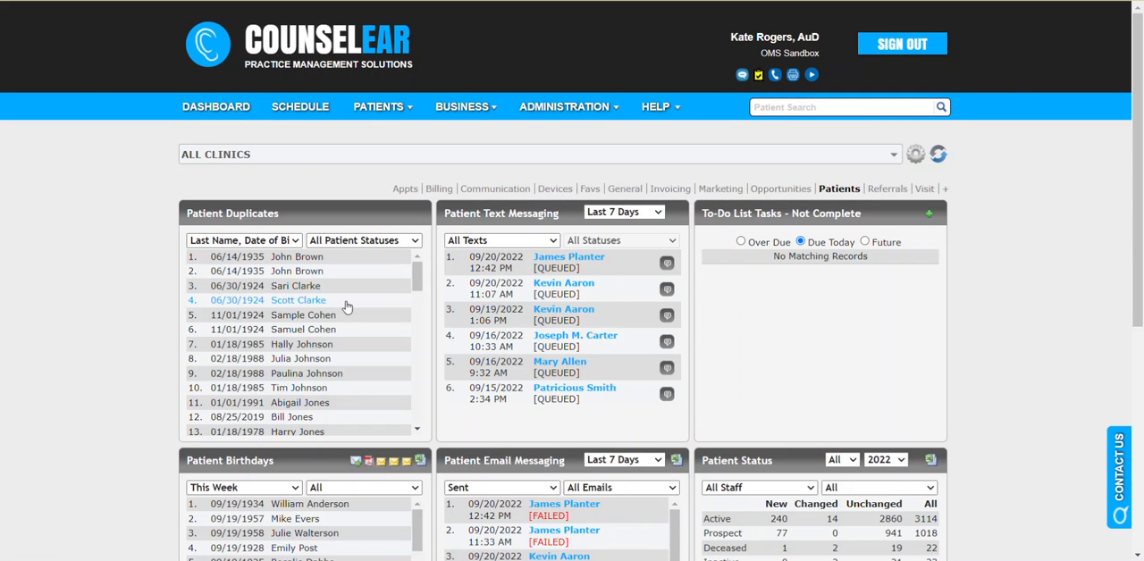
{"action": "scroll", "scroll_direction": "down", "scroll_amount": 3}
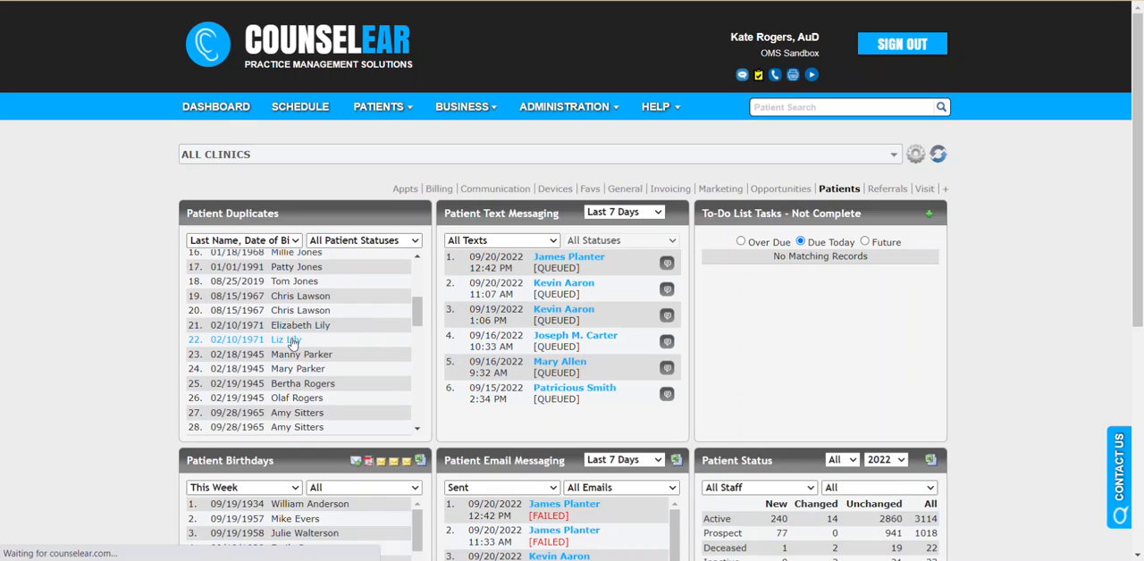
{"action": "left_click", "coordinate": [286, 340]}
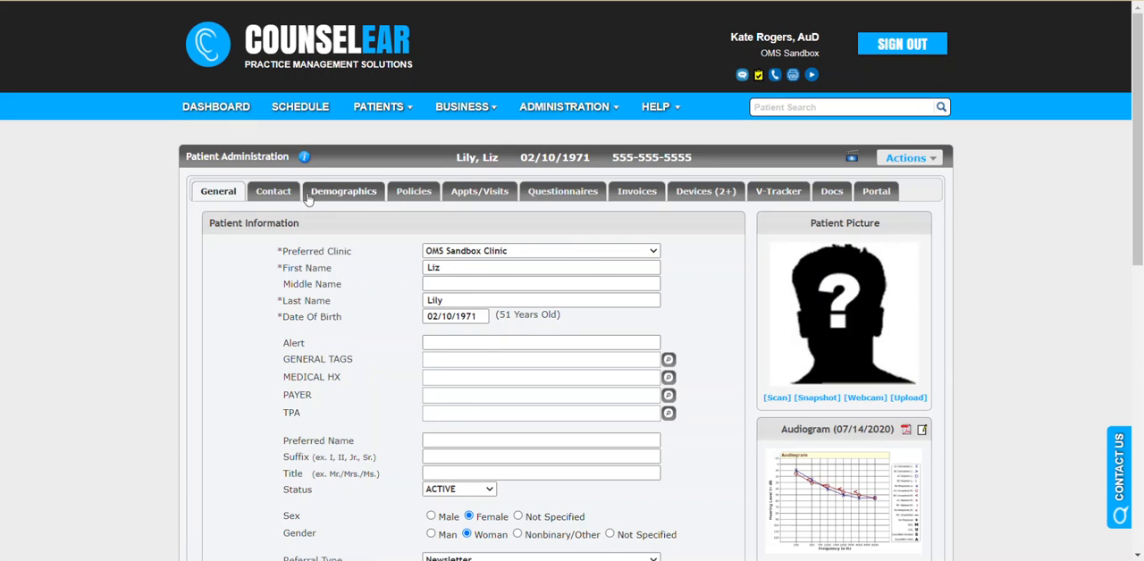
{"action": "left_click", "coordinate": [273, 190]}
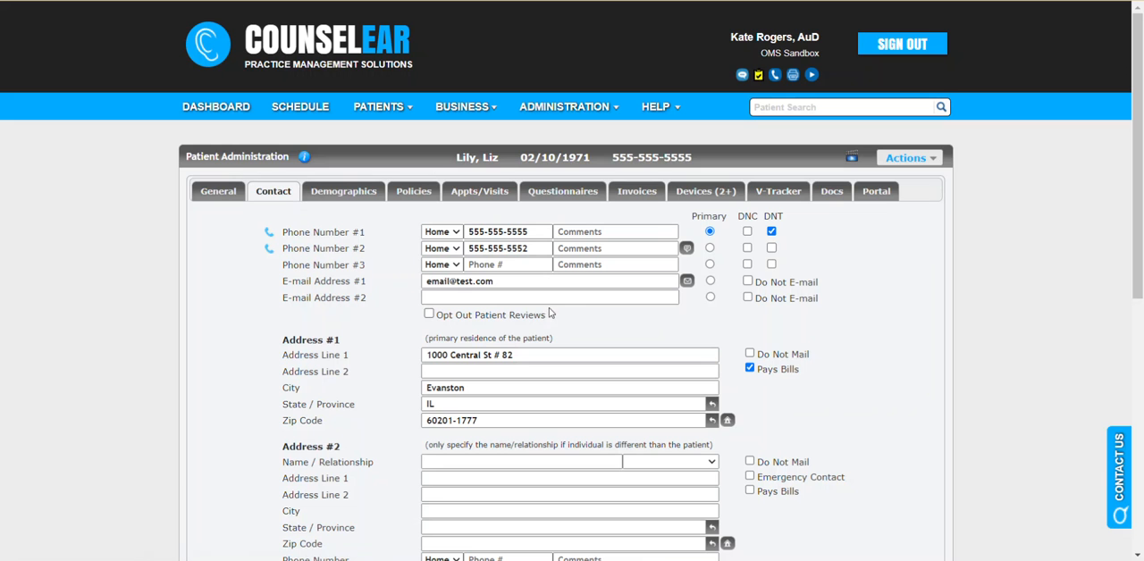
{"action": "mouse_move", "coordinate": [859, 298]}
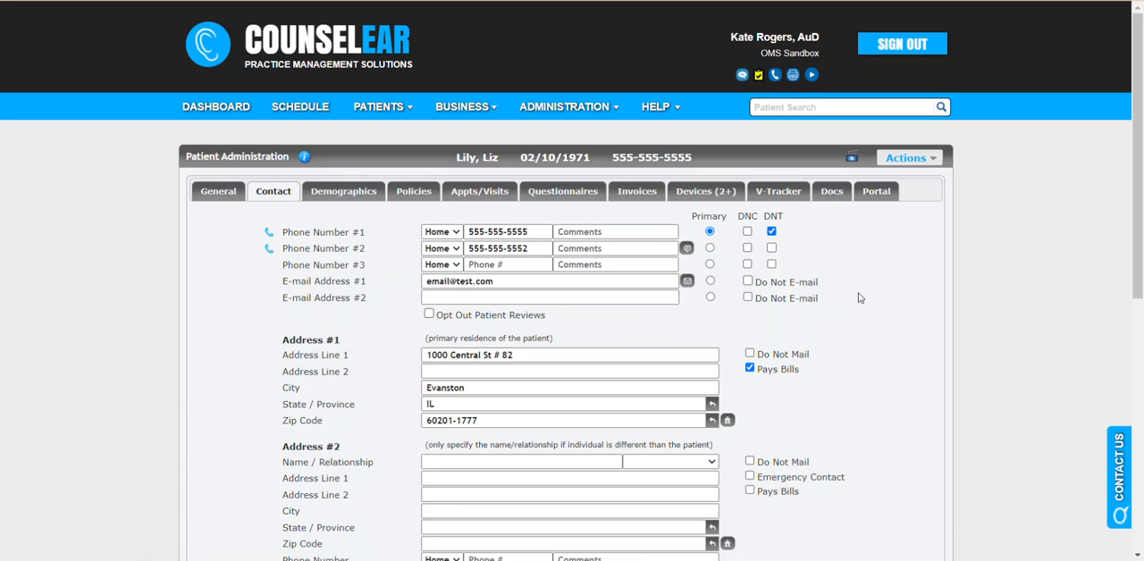
{"action": "left_click", "coordinate": [907, 157]}
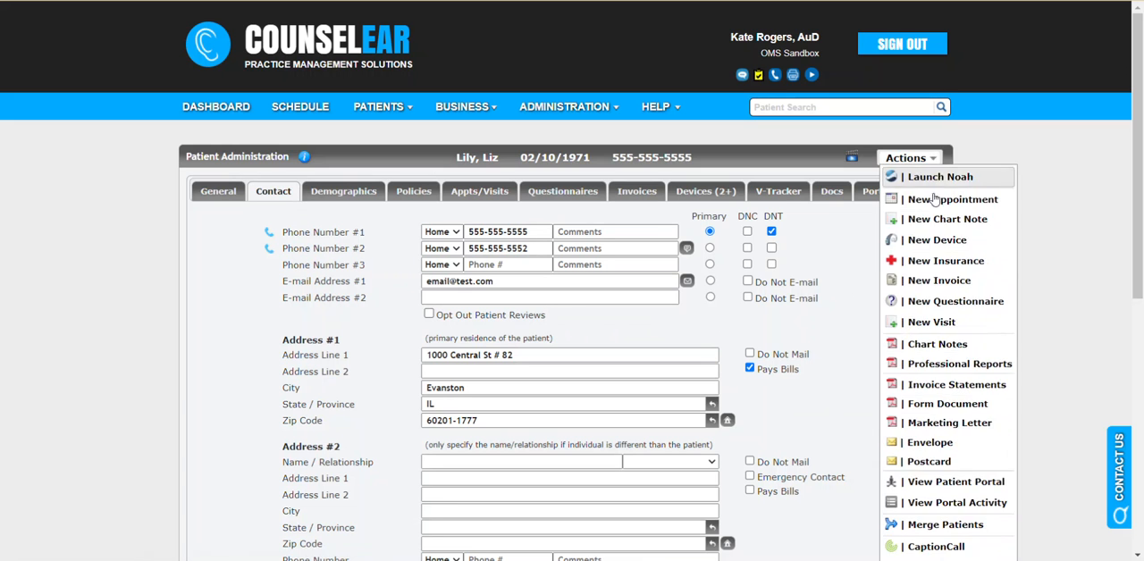
{"action": "left_click", "coordinate": [945, 525]}
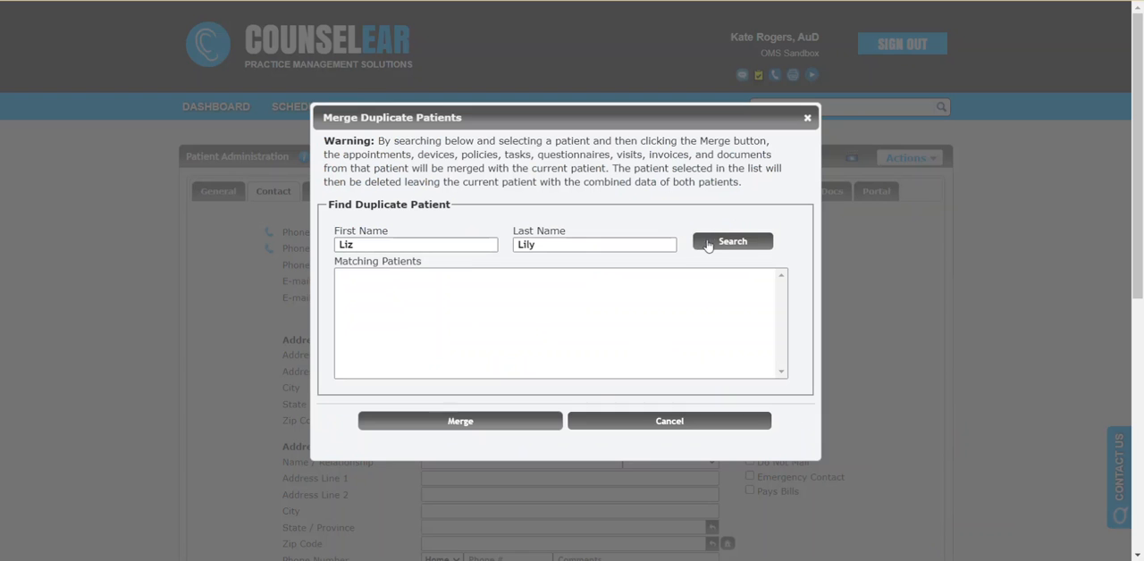
{"action": "left_click", "coordinate": [732, 241]}
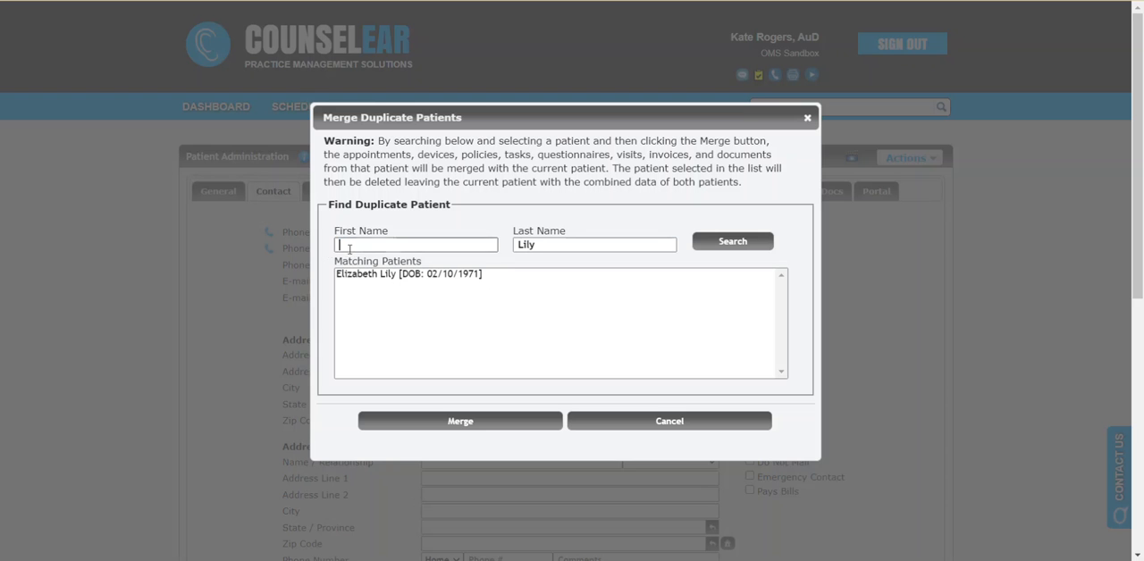
{"action": "mouse_move", "coordinate": [673, 265]}
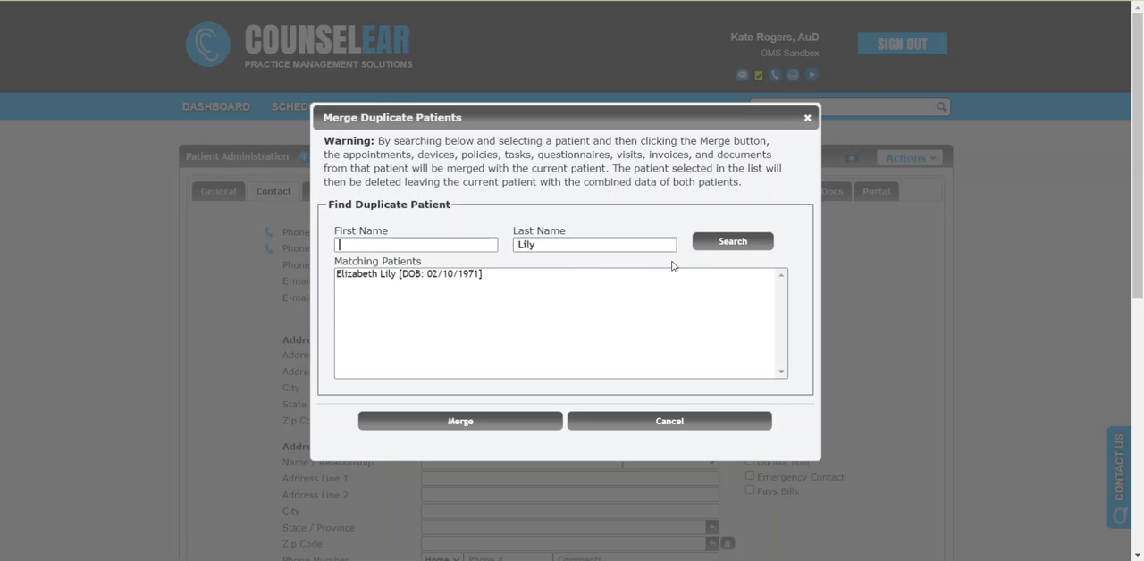
{"action": "left_click", "coordinate": [732, 242]}
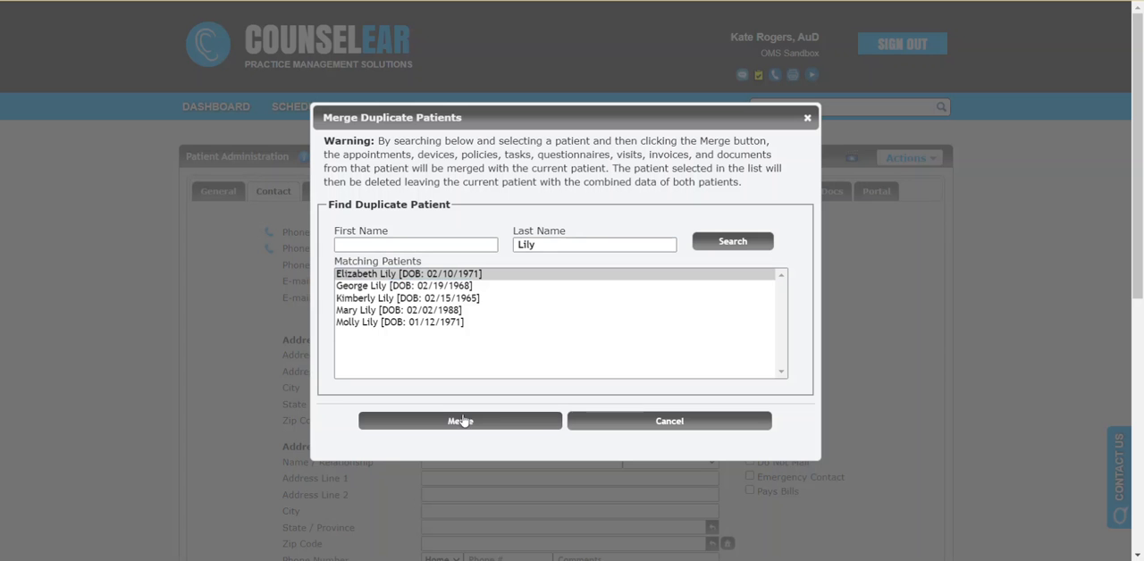
{"action": "left_click", "coordinate": [732, 242]}
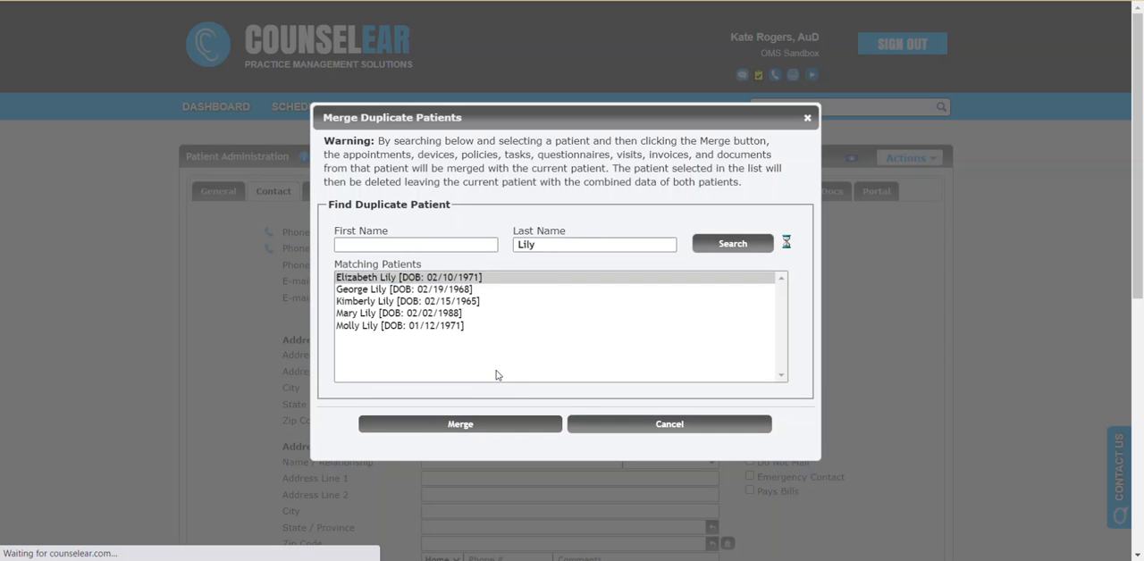
{"action": "left_click", "coordinate": [459, 424]}
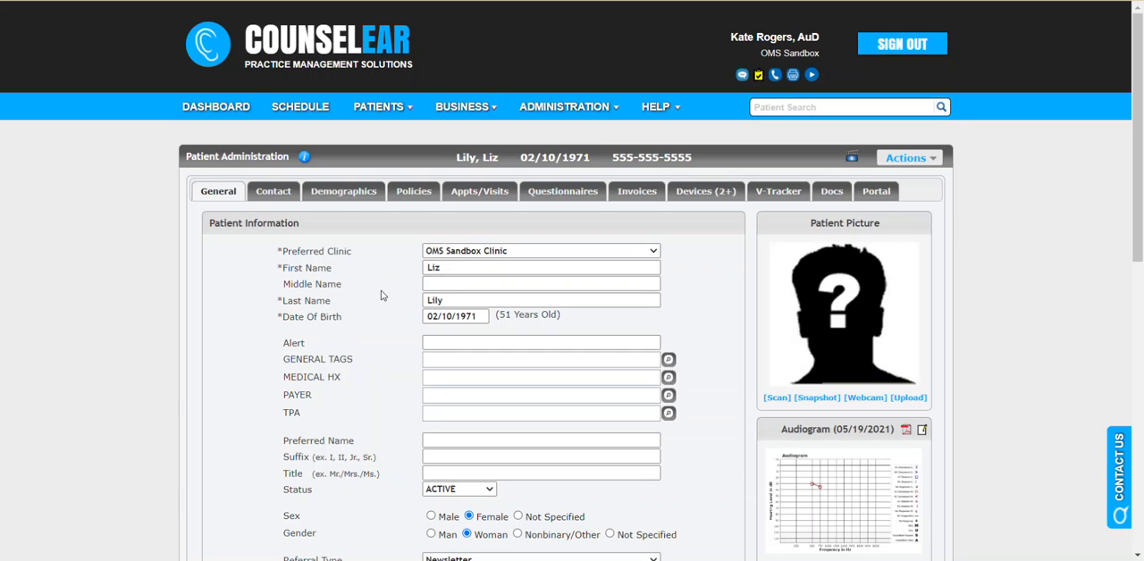
Step: Go back to the dashboard and scroll the Patient Duplicates list to check for Lily pairs
{"action": "left_click", "coordinate": [215, 107]}
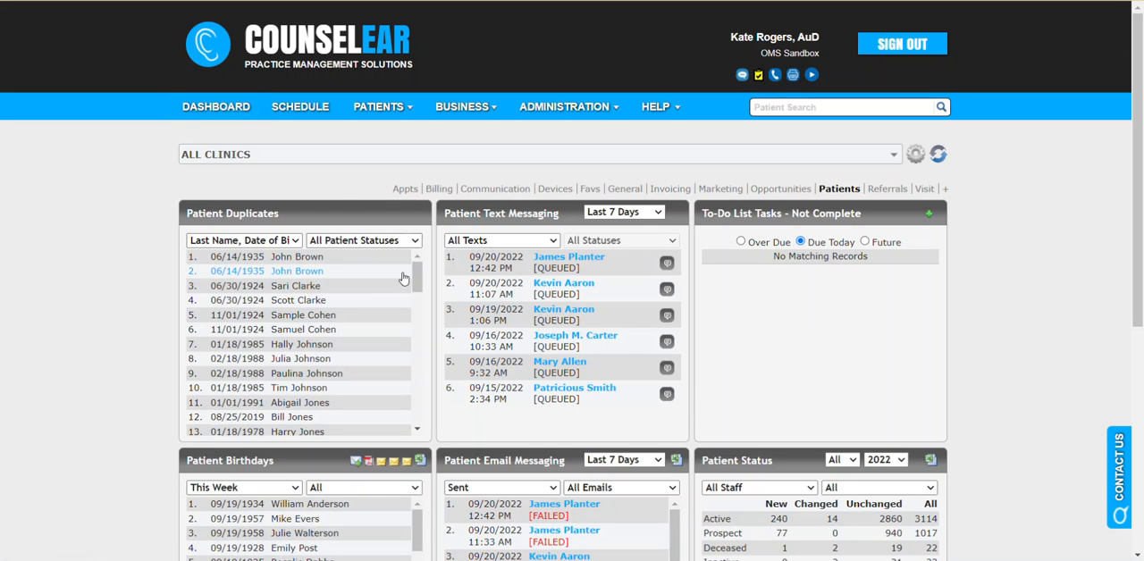
{"action": "scroll", "scroll_direction": "down", "scroll_amount": 3}
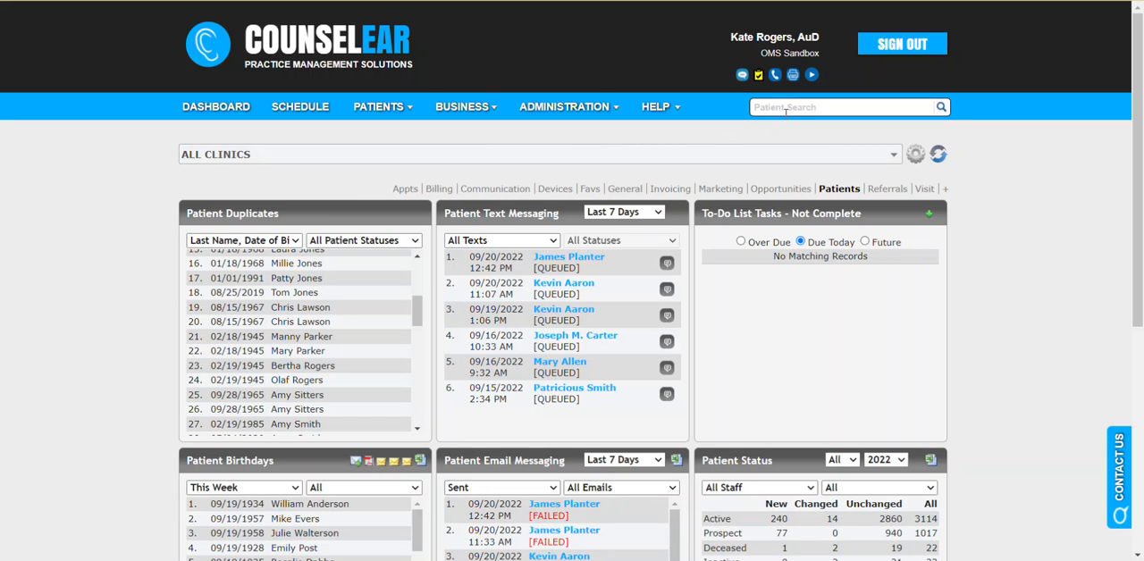
Step: Search patients for 'john' and scroll through the 212 matching results
{"action": "left_click", "coordinate": [847, 106]}
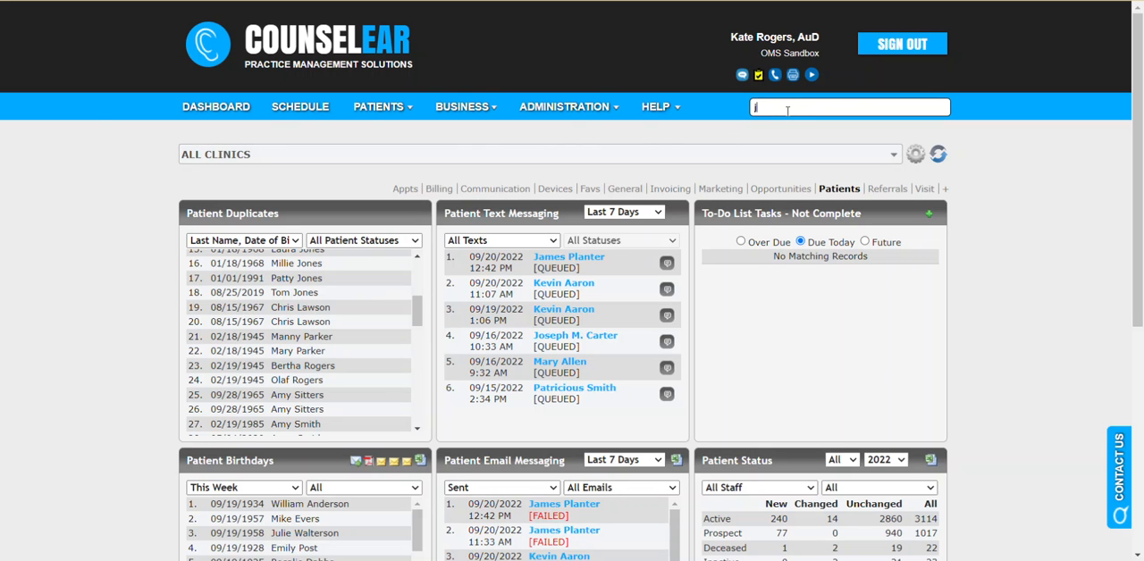
{"action": "type", "text": "john"}
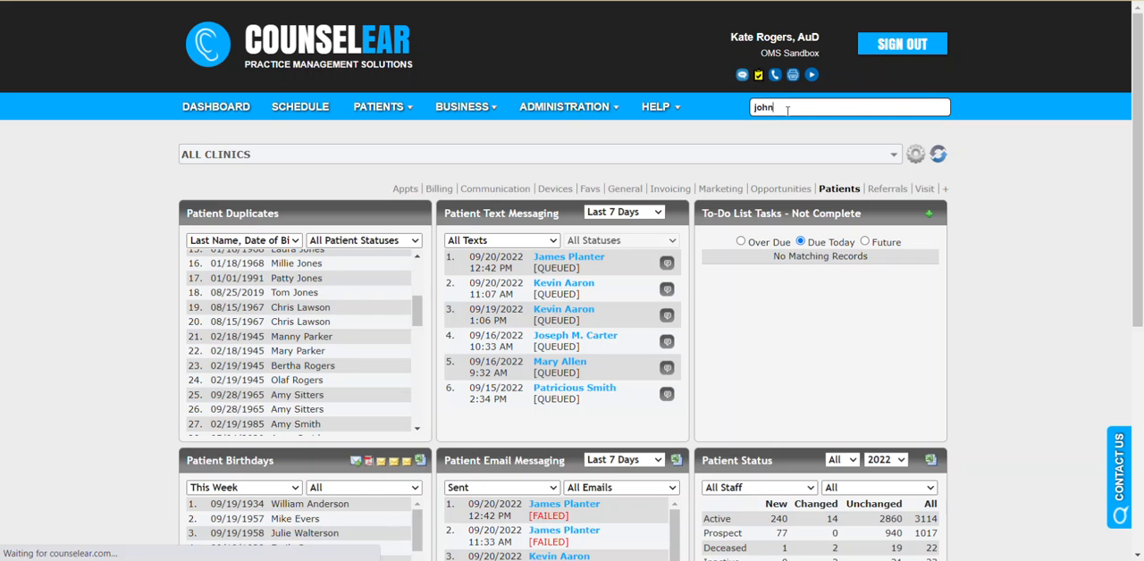
{"action": "key", "text": "Return"}
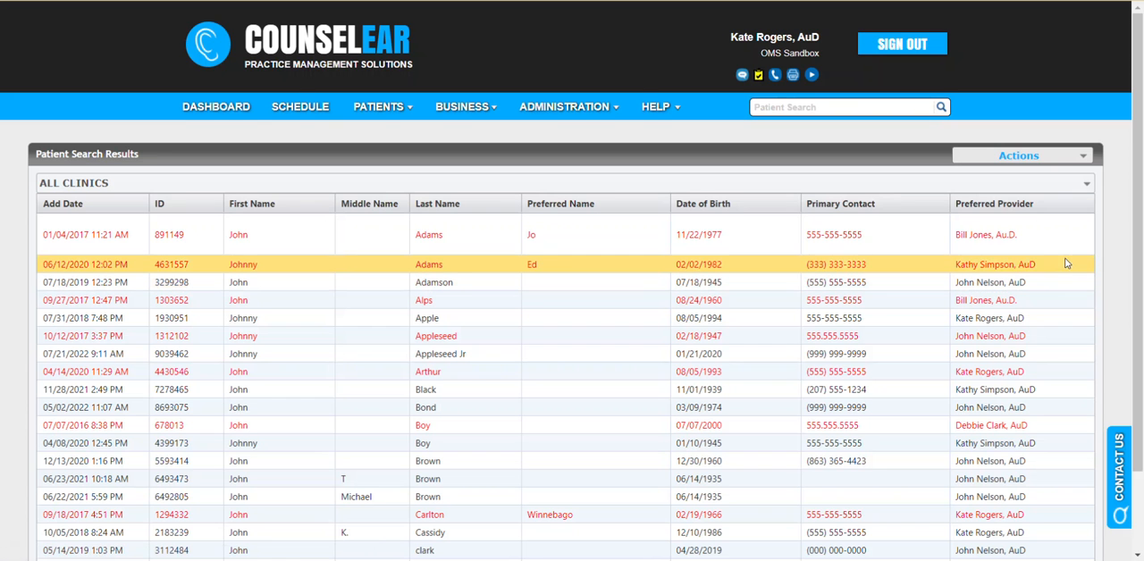
{"action": "scroll", "scroll_direction": "down", "scroll_amount": 3}
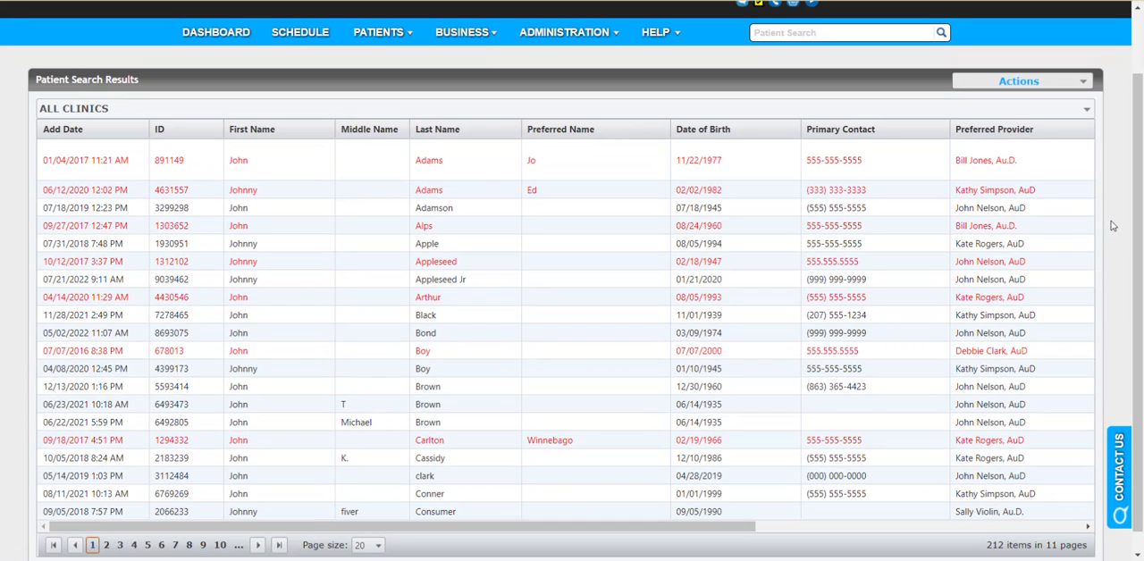
{"action": "mouse_move", "coordinate": [1112, 214]}
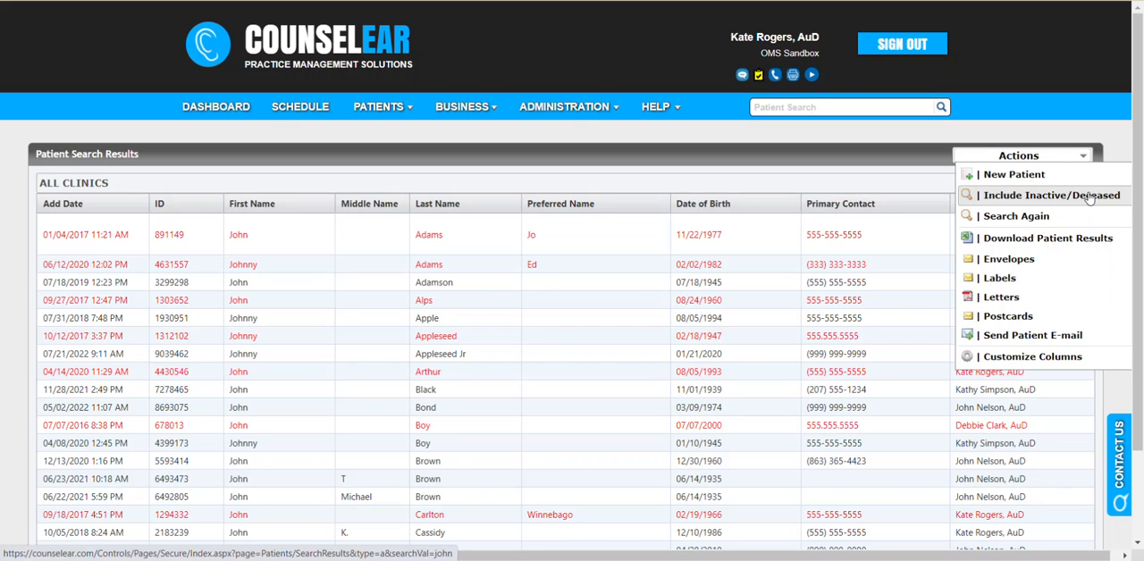
{"action": "mouse_move", "coordinate": [1081, 198]}
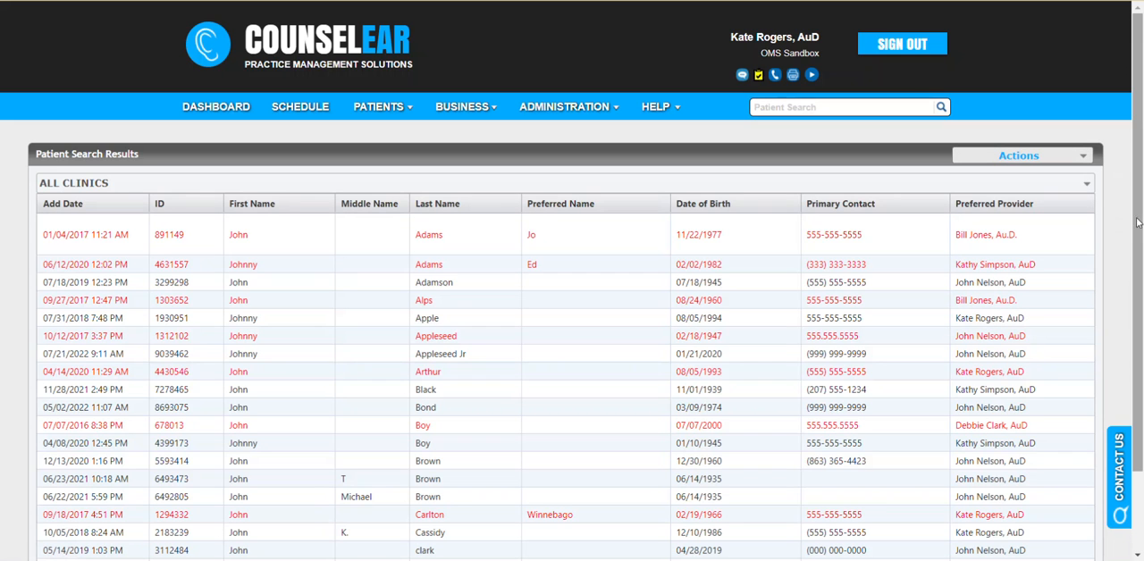
{"action": "mouse_move", "coordinate": [1120, 218]}
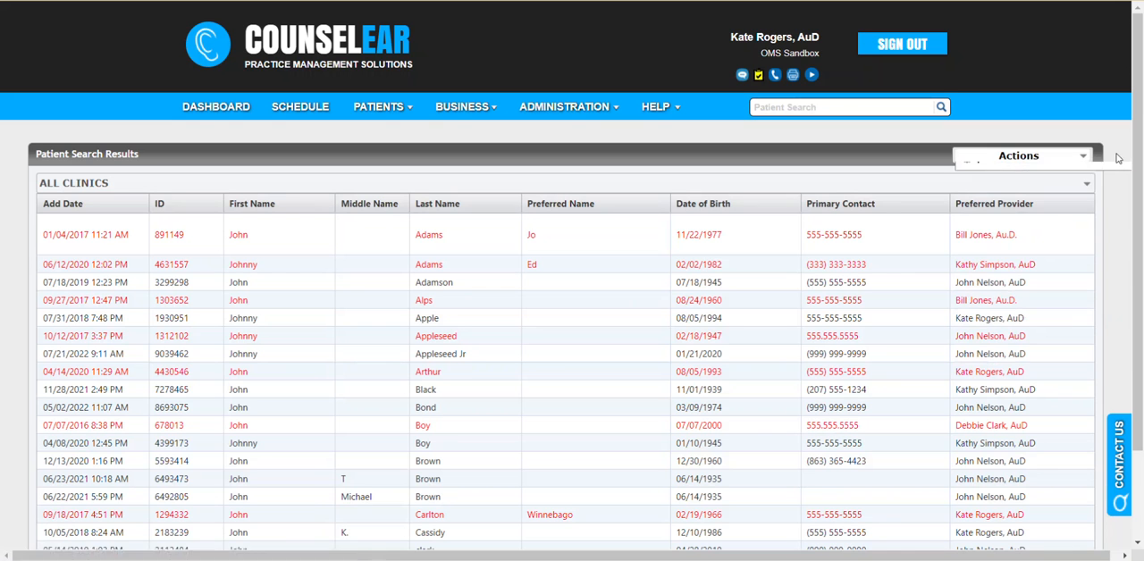
{"action": "scroll", "scroll_direction": "down", "scroll_amount": 3}
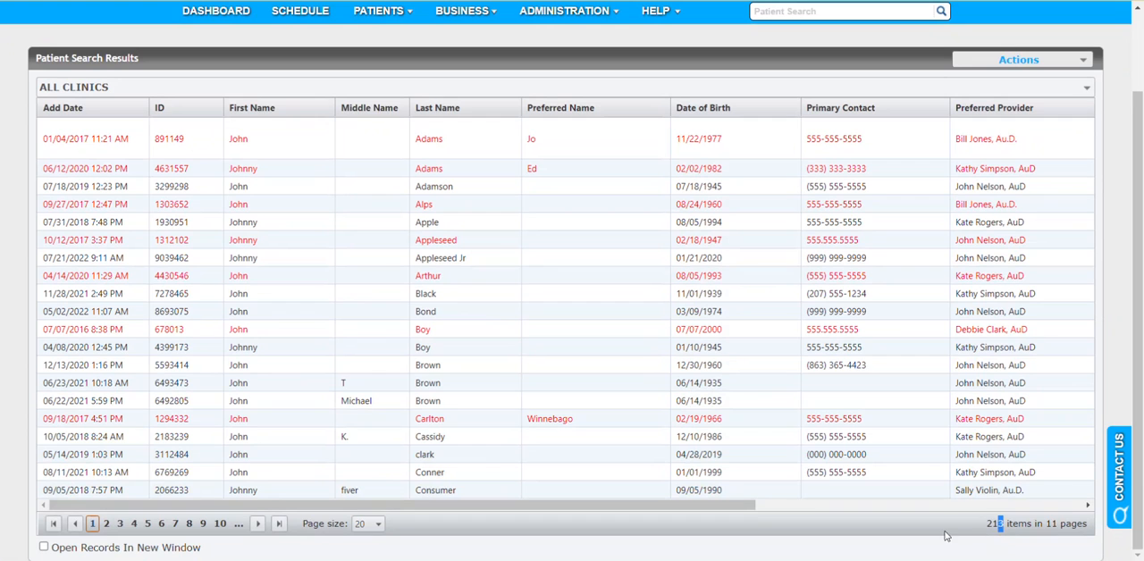
{"action": "mouse_move", "coordinate": [906, 510]}
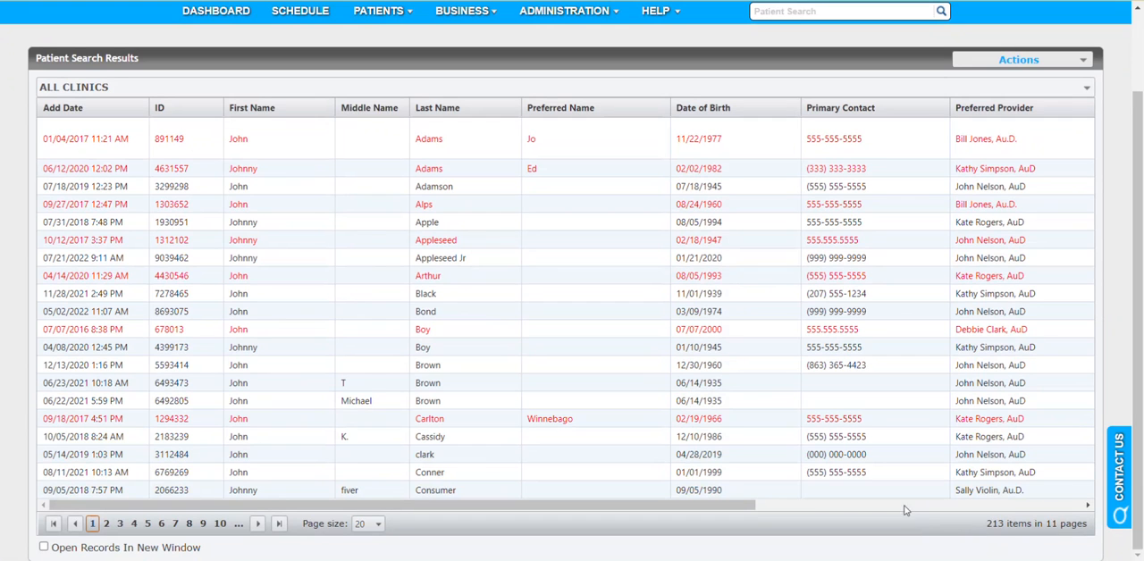
{"action": "mouse_move", "coordinate": [893, 532]}
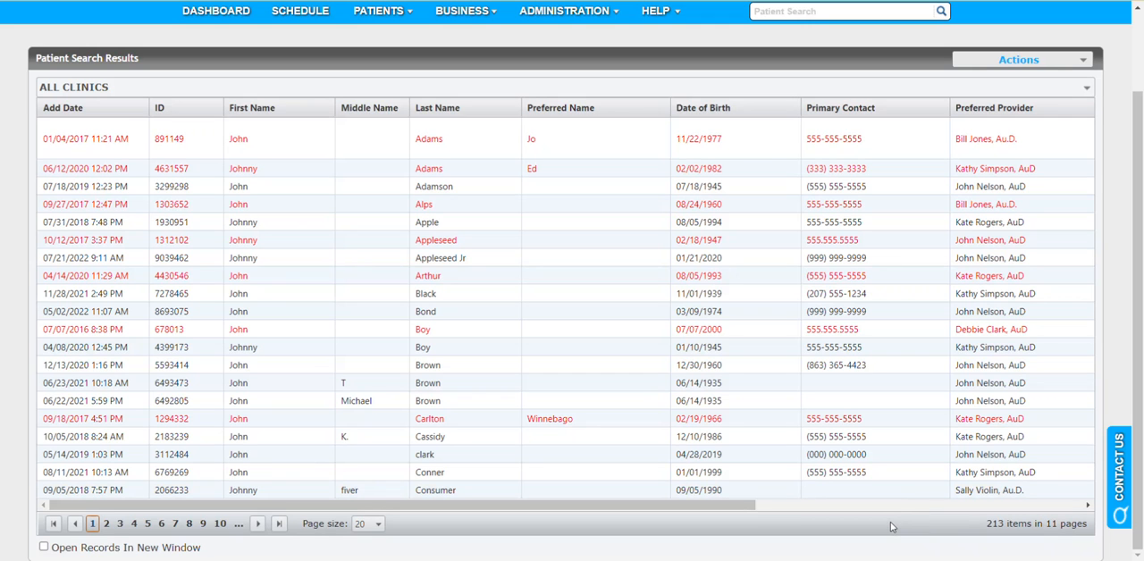
{"action": "mouse_move", "coordinate": [1116, 327]}
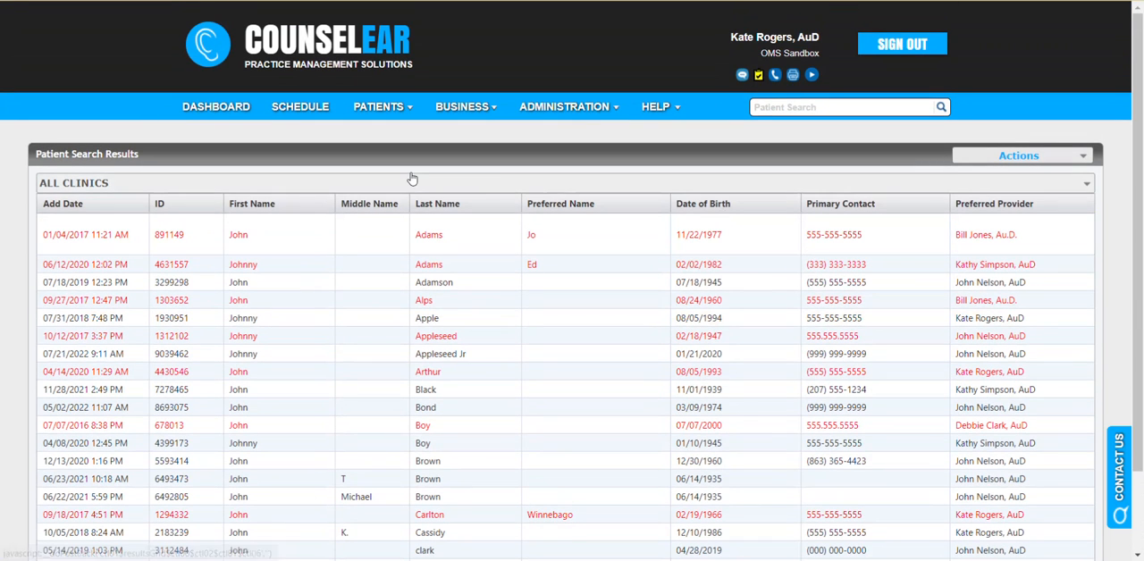
{"action": "mouse_move", "coordinate": [68, 193]}
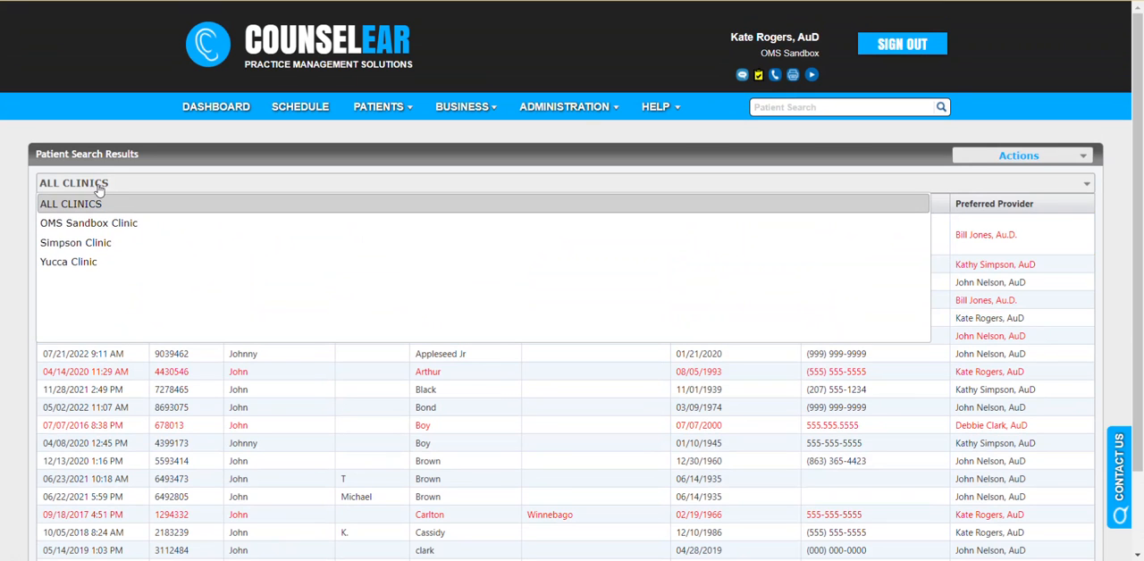
{"action": "mouse_move", "coordinate": [71, 262]}
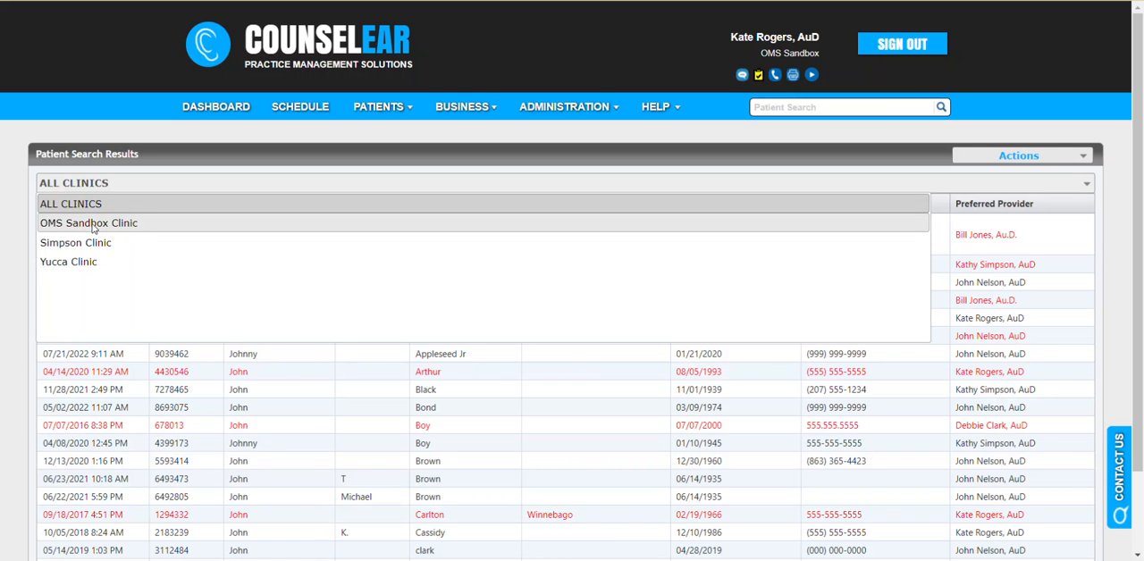
{"action": "mouse_move", "coordinate": [70, 204]}
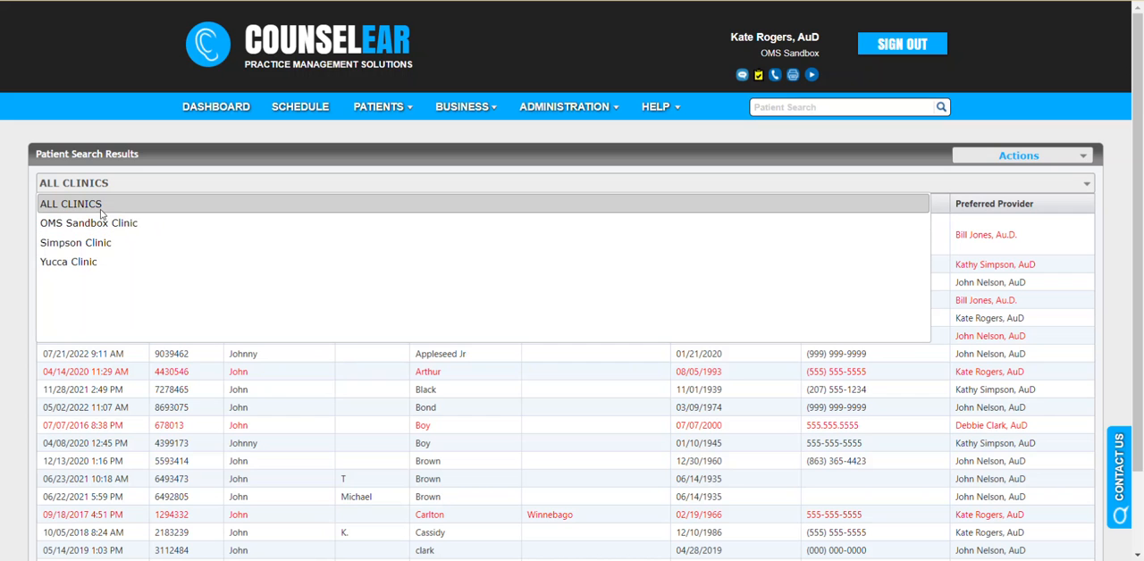
{"action": "left_click", "coordinate": [70, 203]}
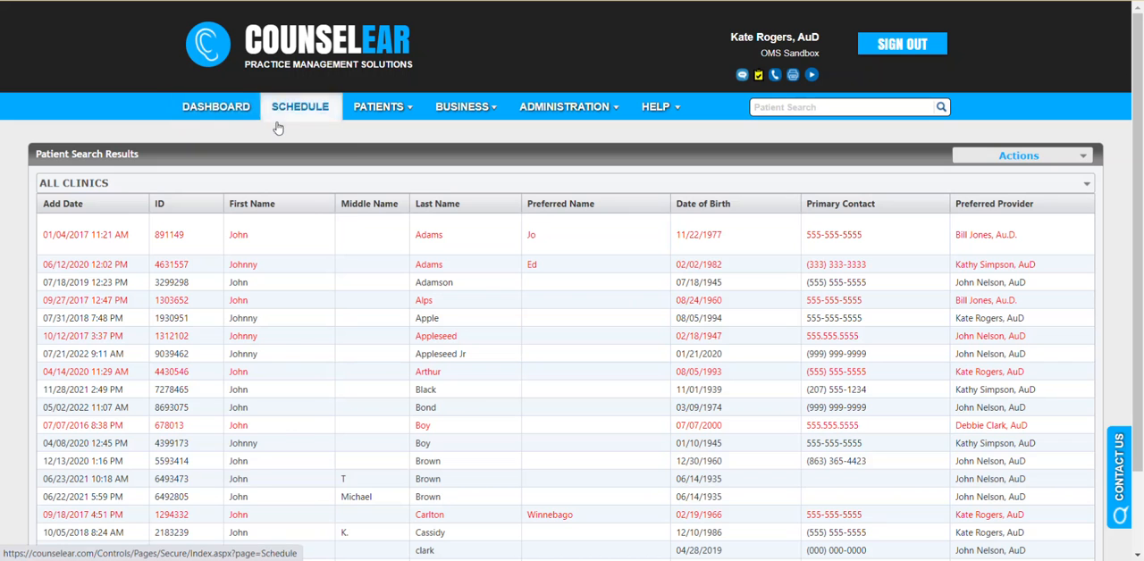
{"action": "mouse_move", "coordinate": [911, 116]}
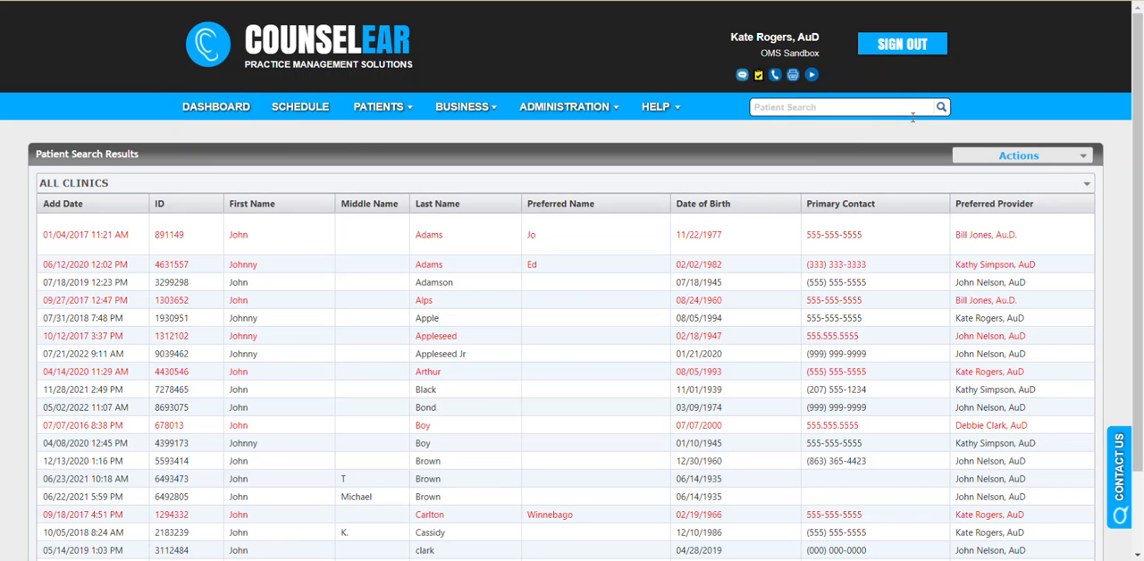